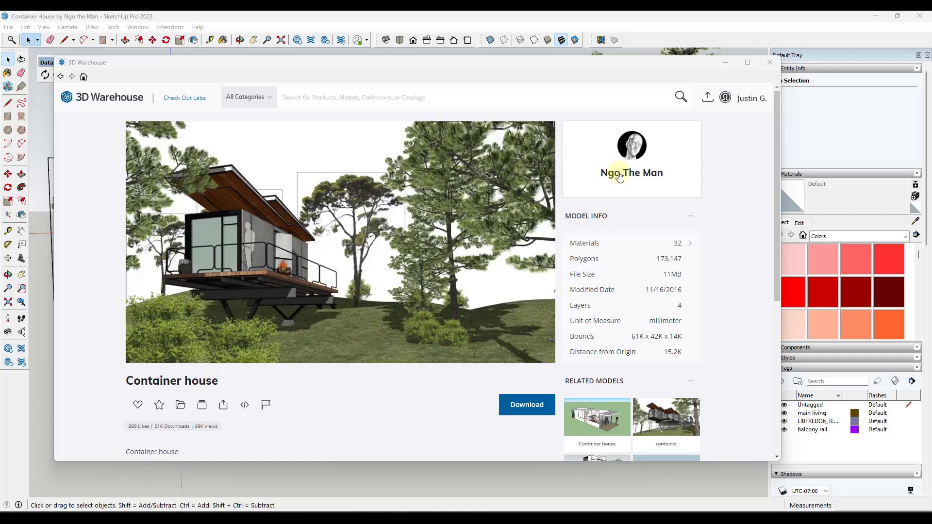
pyautogui.moveTo(638, 179)
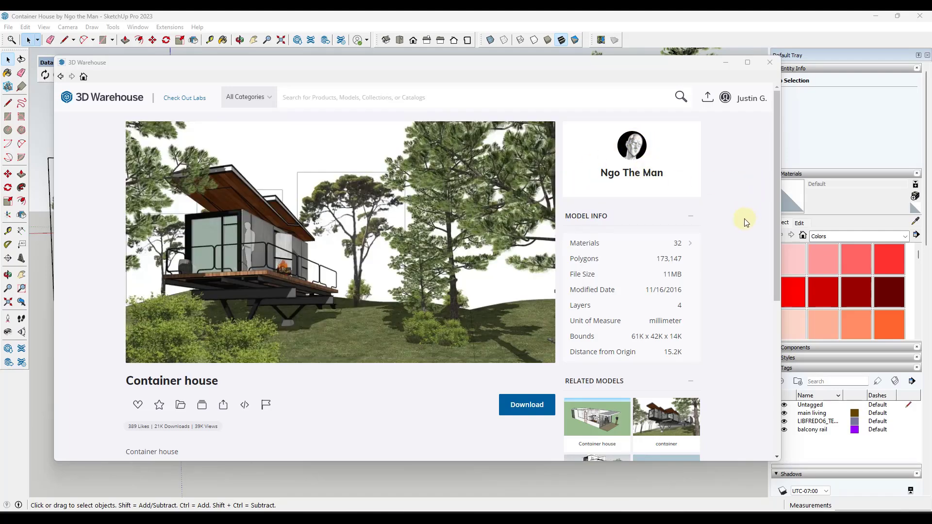
pyautogui.moveTo(730, 264)
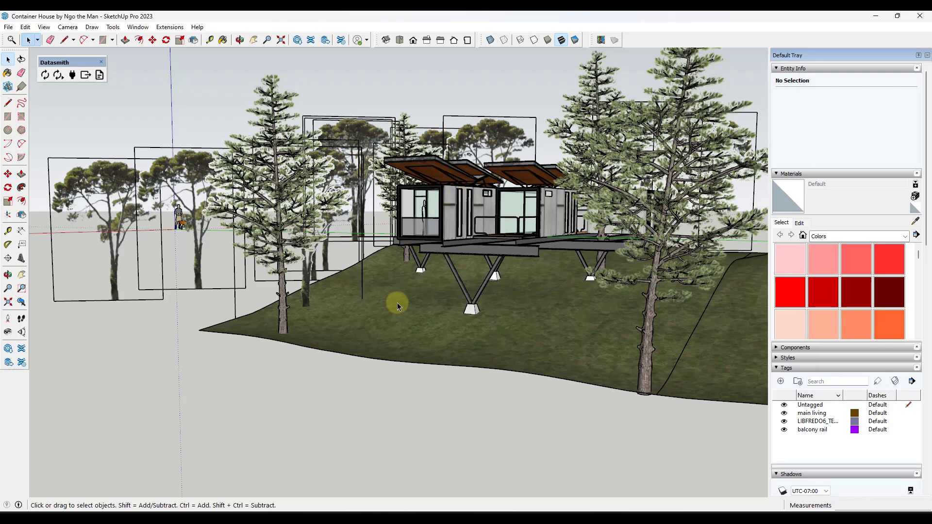
pyautogui.moveTo(119, 143)
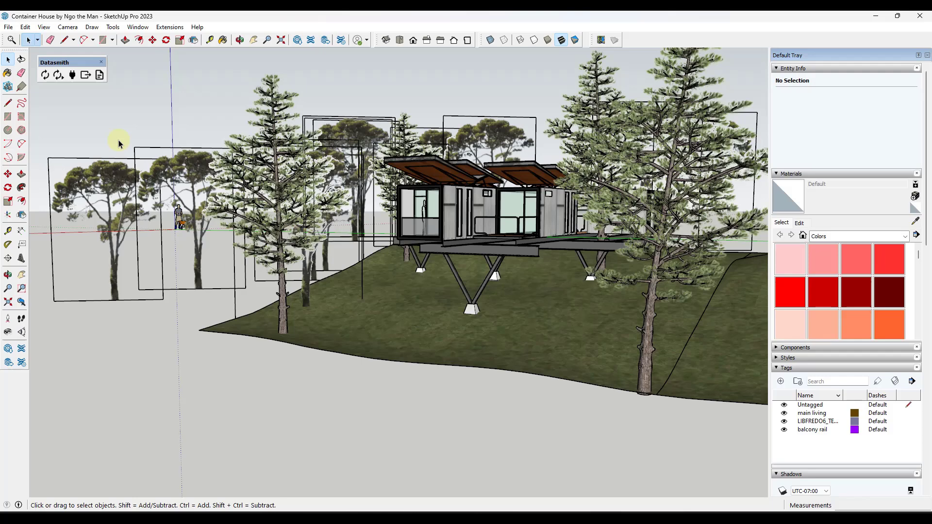
pyautogui.moveTo(62, 63)
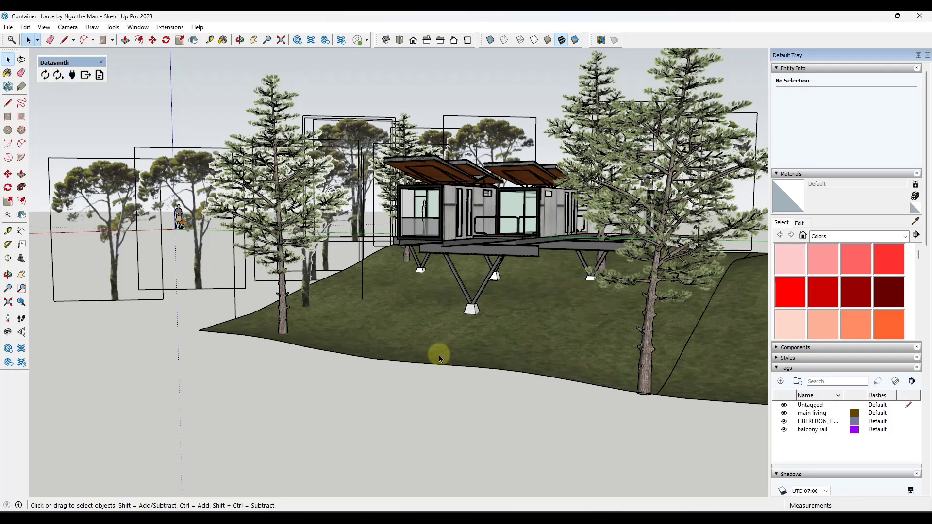
pyautogui.moveTo(559, 280)
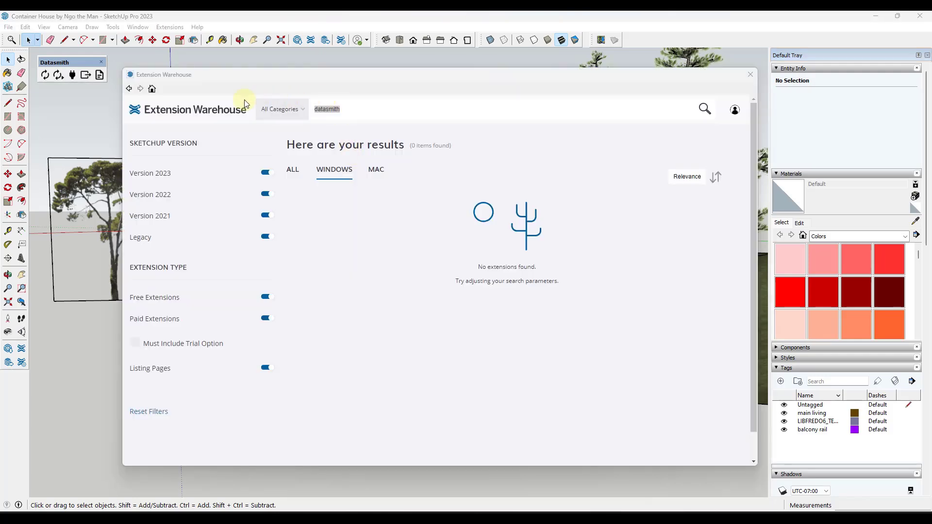
# Step: Search SketchUp's Extension Warehouse for 'datasmith', which returns no extensions
pyautogui.click(345, 109)
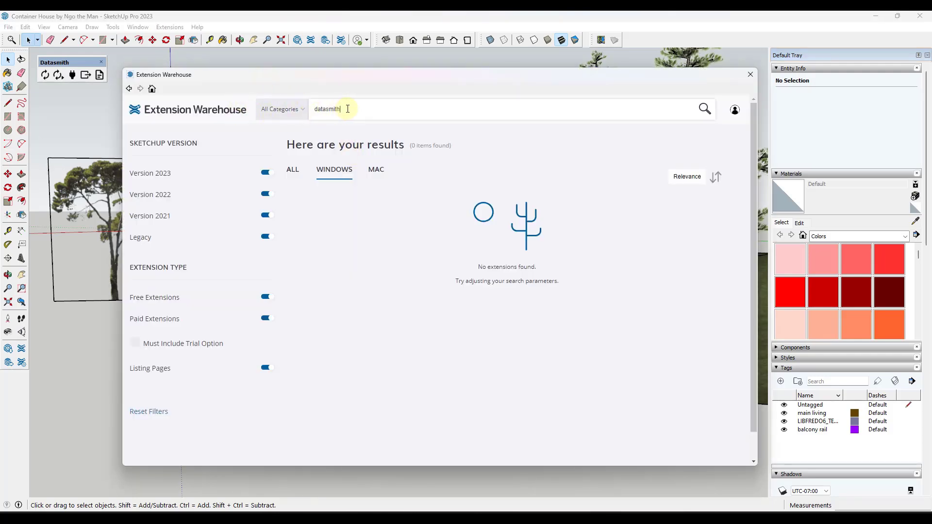
pyautogui.moveTo(199, 113)
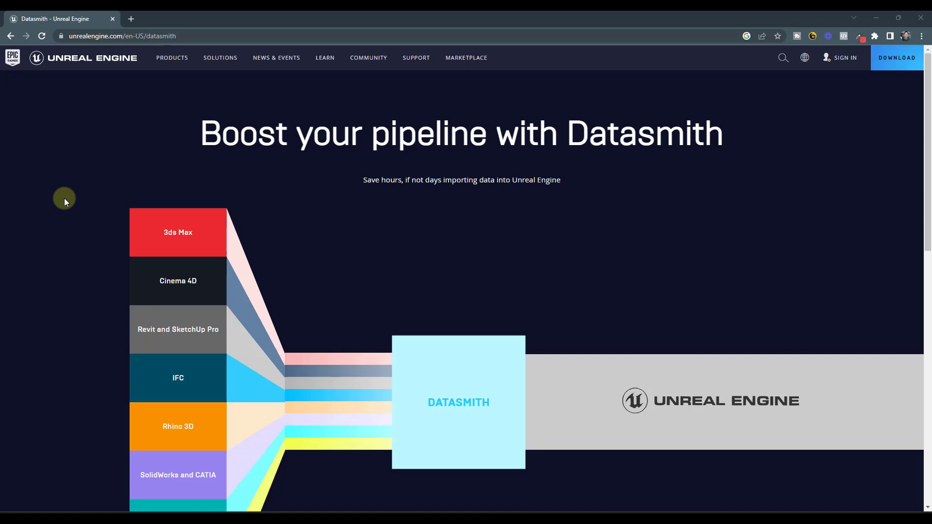
pyautogui.moveTo(78, 57)
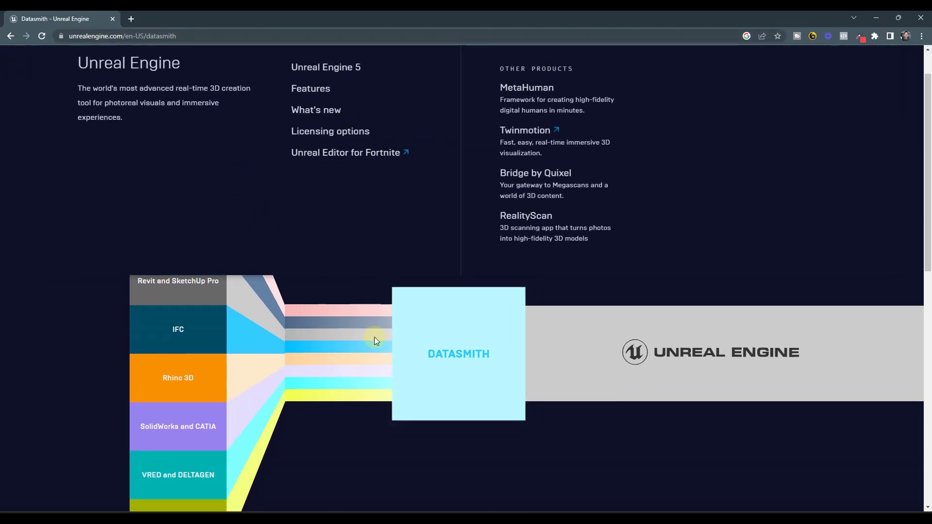
# Step: Reach the Datasmith export plugins page and select the SketchUp Pro exporter for Unreal Engine 5.2 Windows
pyautogui.scroll(-3)
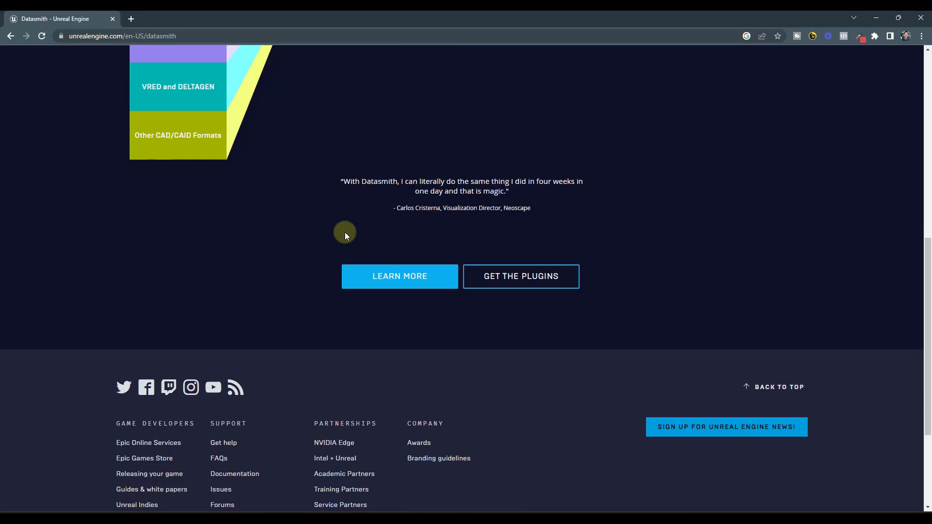
pyautogui.moveTo(521, 276)
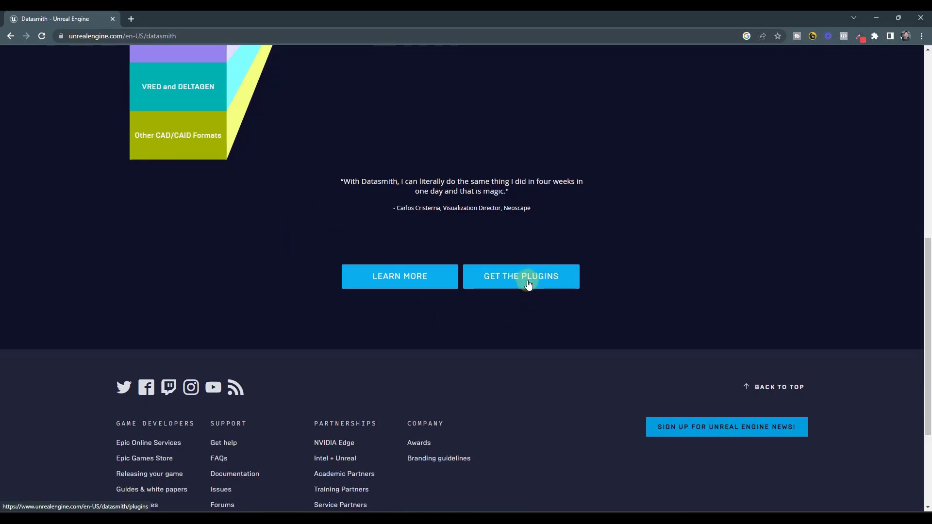
pyautogui.click(520, 276)
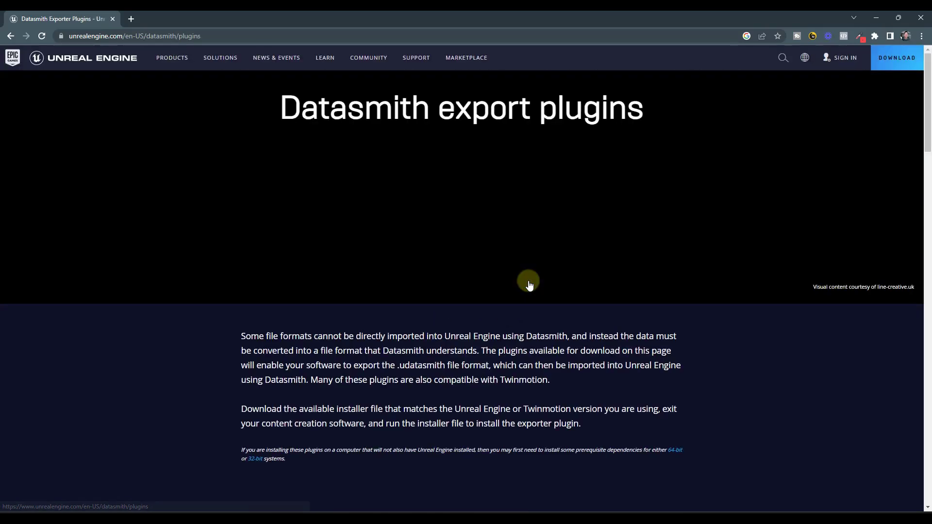
pyautogui.scroll(-3)
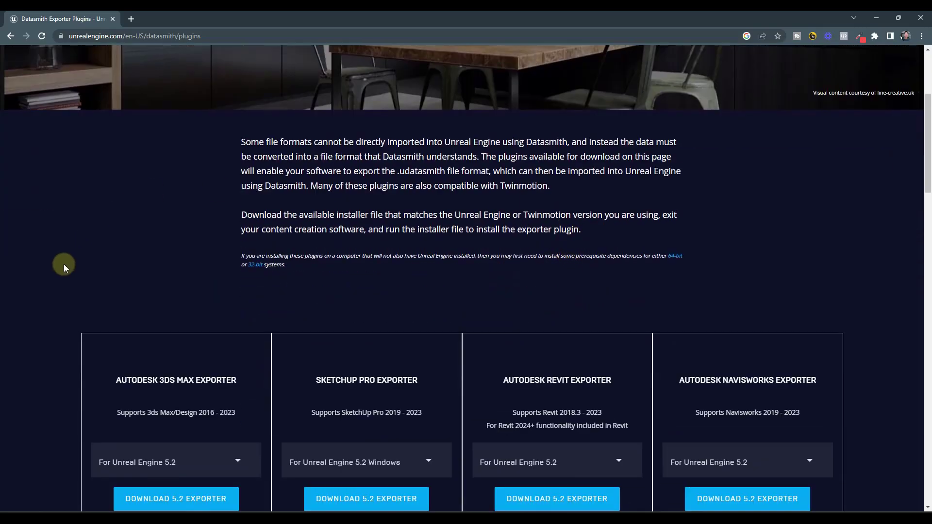
pyautogui.scroll(-3)
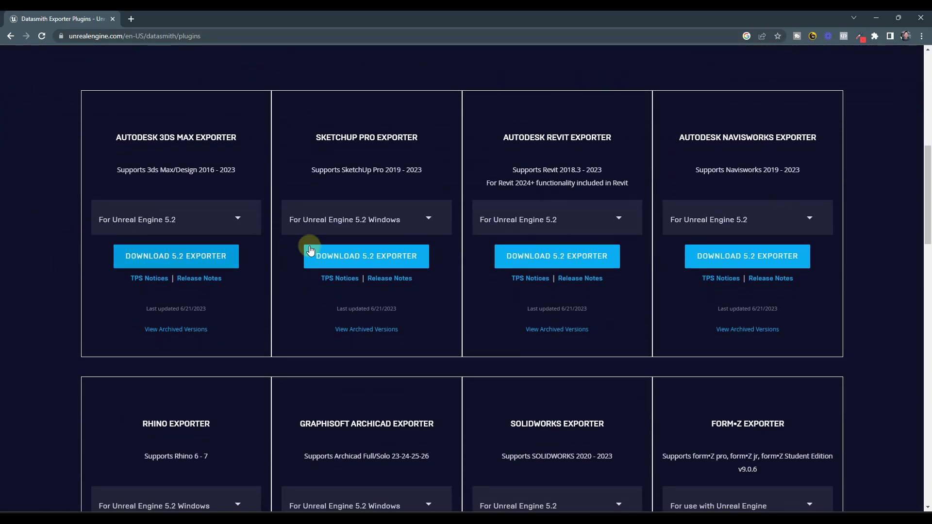
pyautogui.click(366, 219)
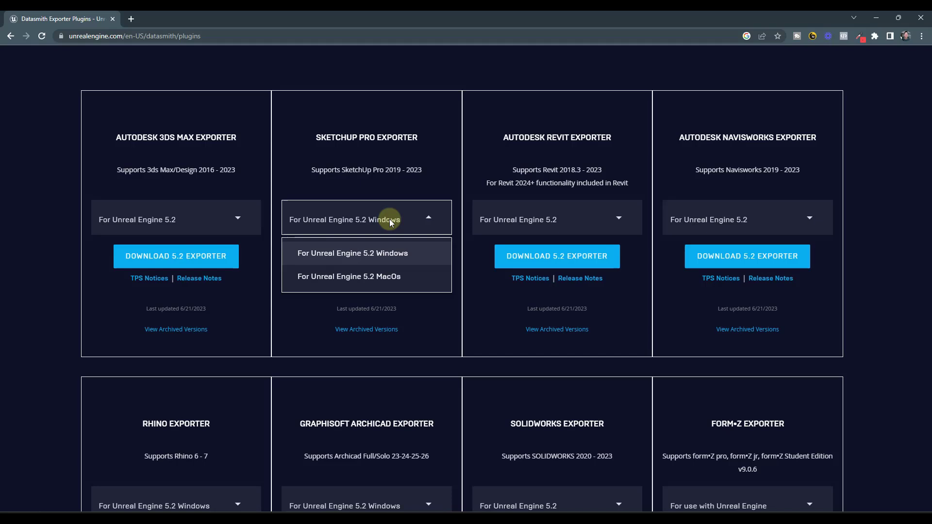
pyautogui.click(352, 252)
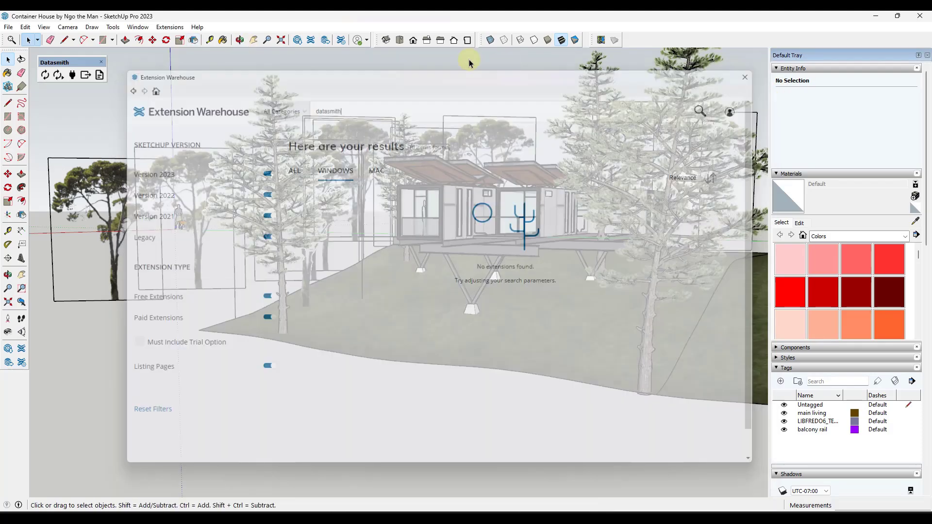
# Step: Find and select the enabled Unreal Datasmith extension in SketchUp's Extension Manager
pyautogui.click(340, 40)
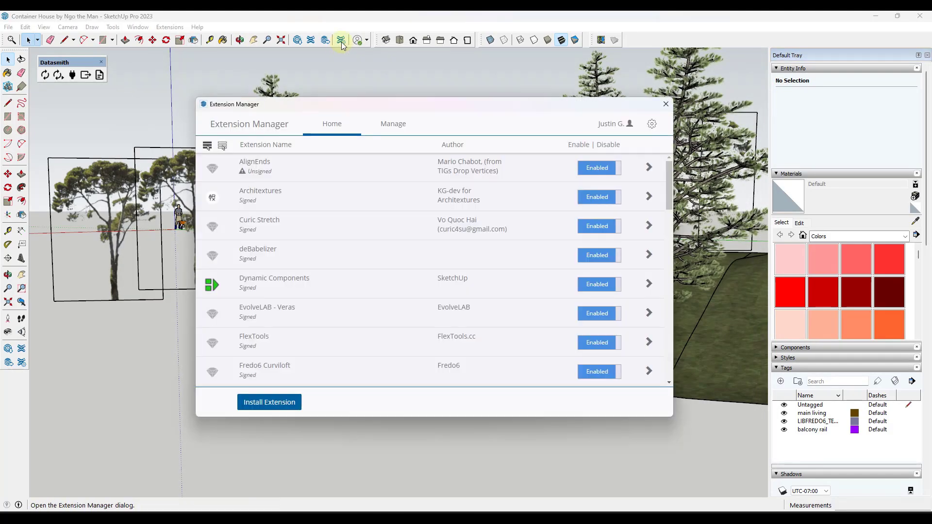
pyautogui.scroll(-3)
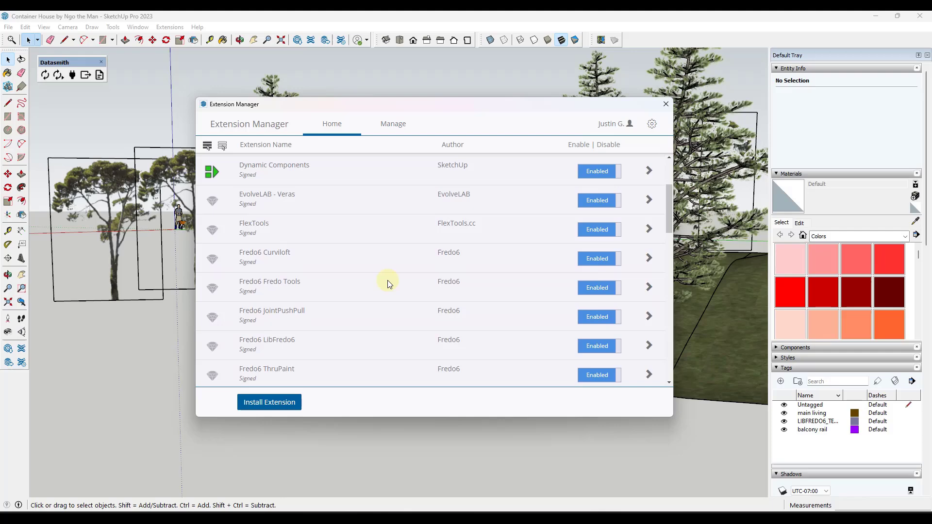
pyautogui.scroll(-3)
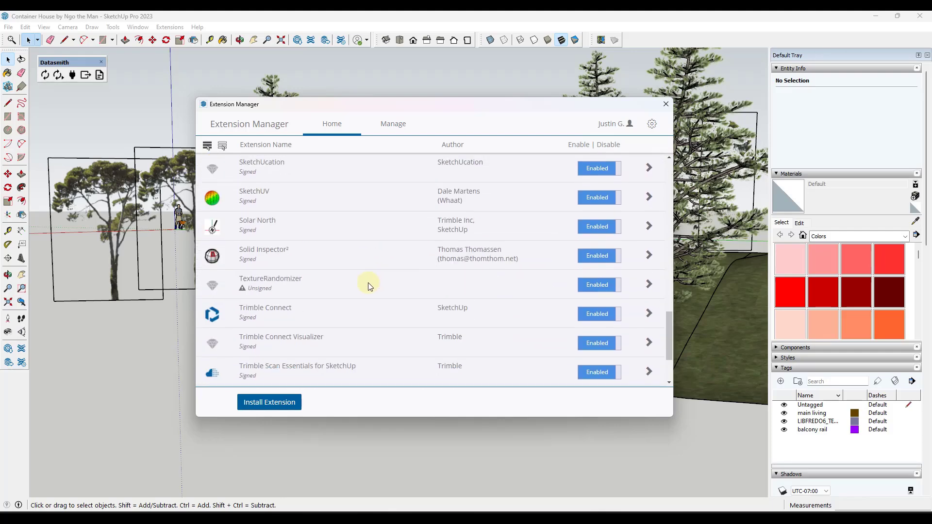
pyautogui.scroll(-3)
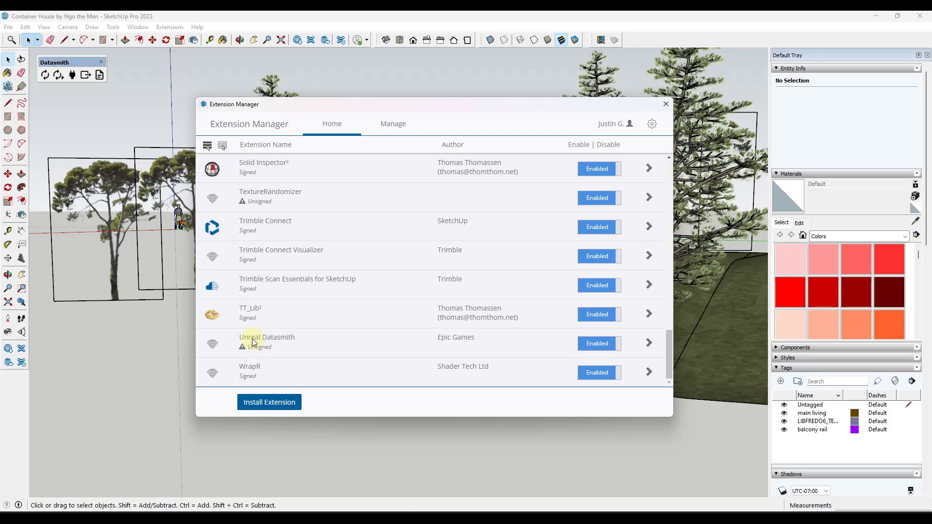
pyautogui.moveTo(242, 351)
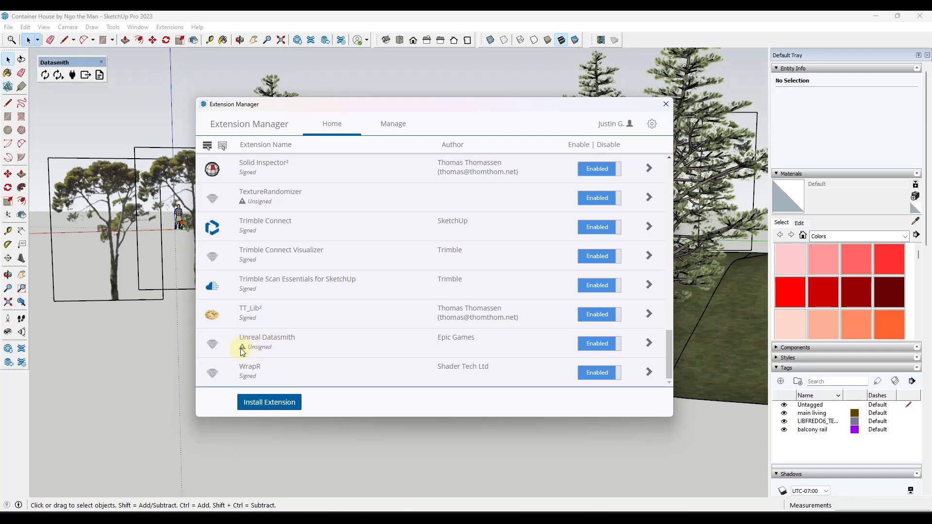
pyautogui.click(266, 341)
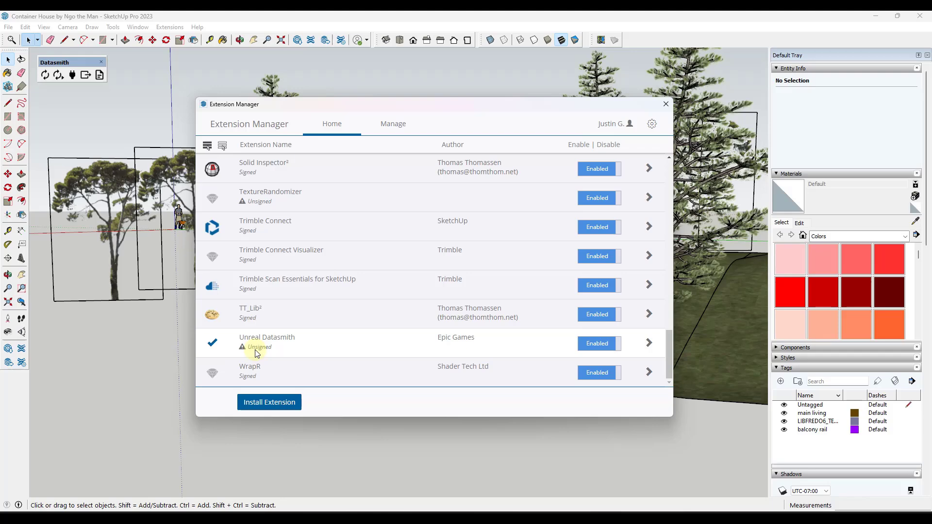
# Step: Confirm the extension loading policy is Unrestricted and close the Extension Manager
pyautogui.click(651, 124)
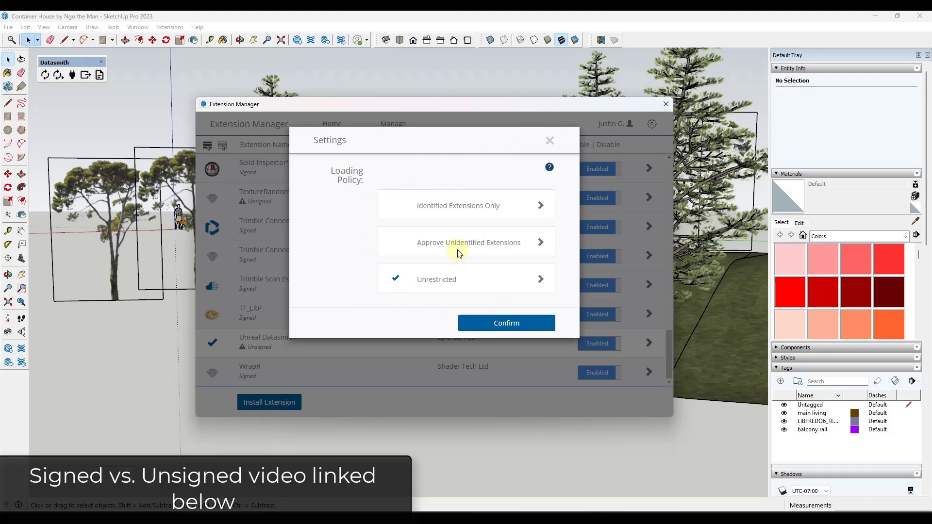
pyautogui.moveTo(551, 132)
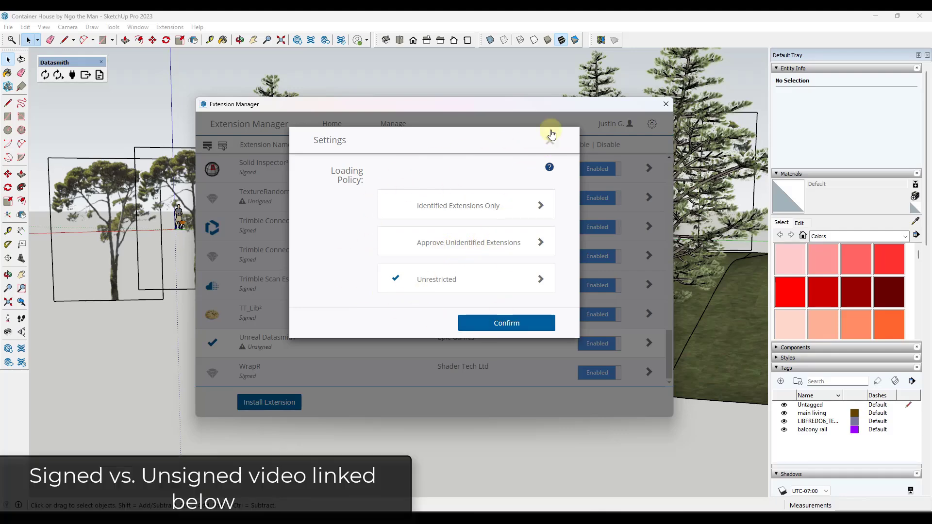
pyautogui.click(506, 322)
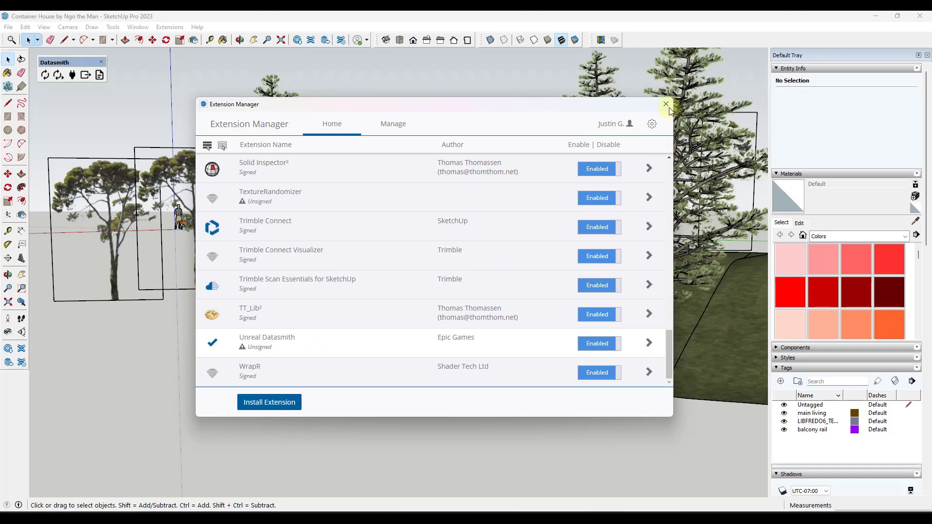
pyautogui.click(665, 104)
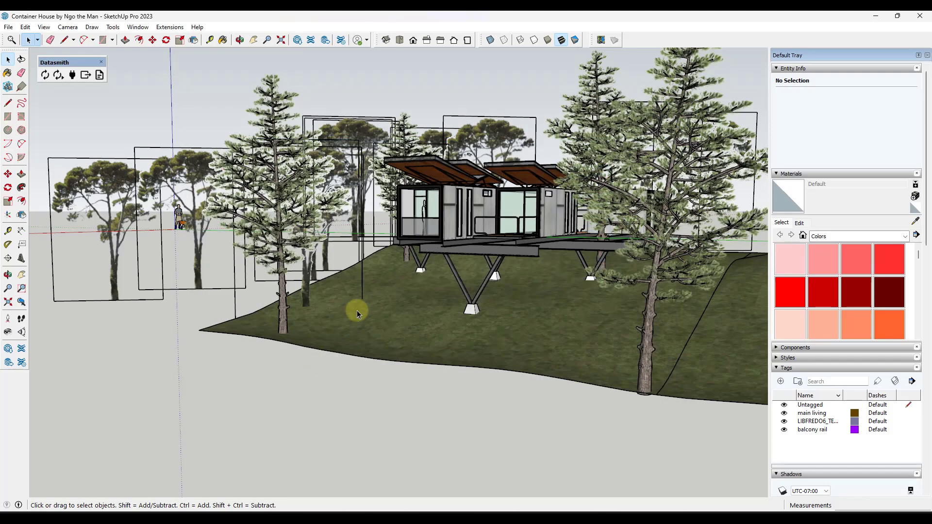
pyautogui.moveTo(463, 297)
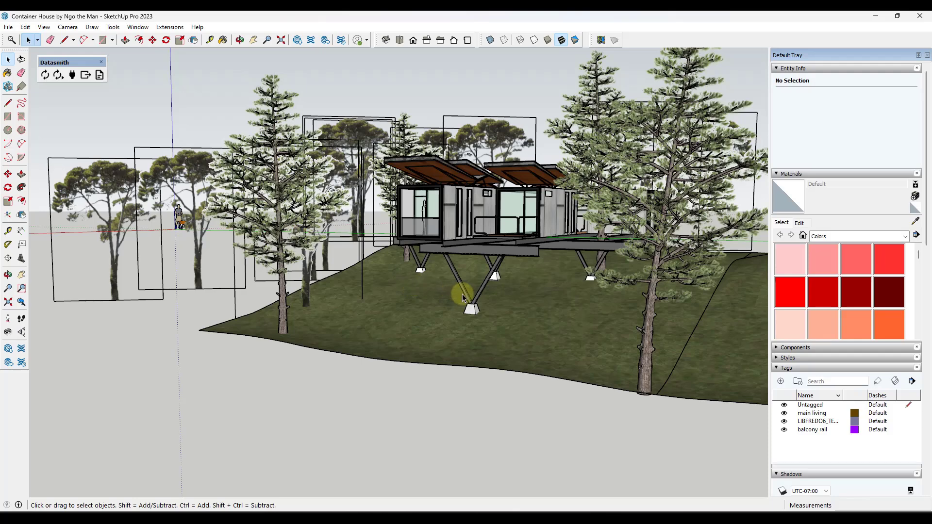
pyautogui.moveTo(822, 325)
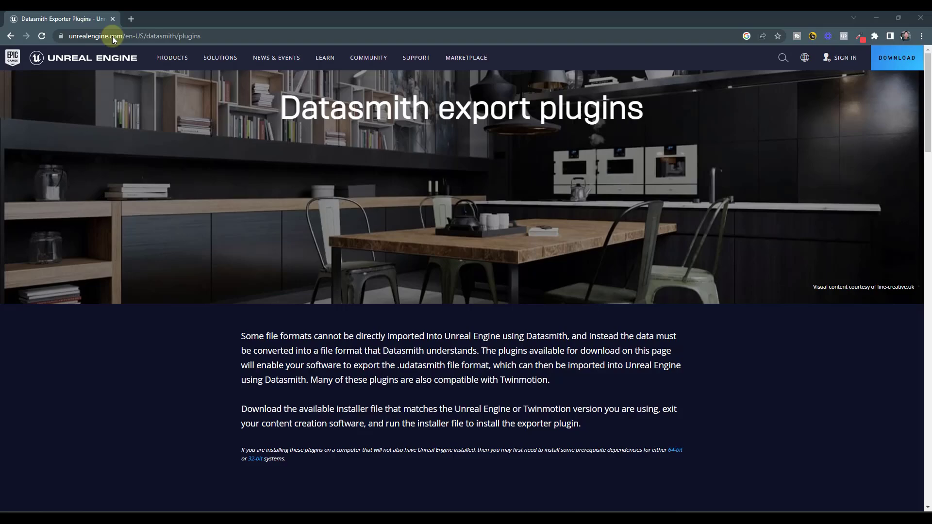
# Step: Go to the Unreal Engine download page and launch the installed Epic Games Launcher
pyautogui.click(83, 72)
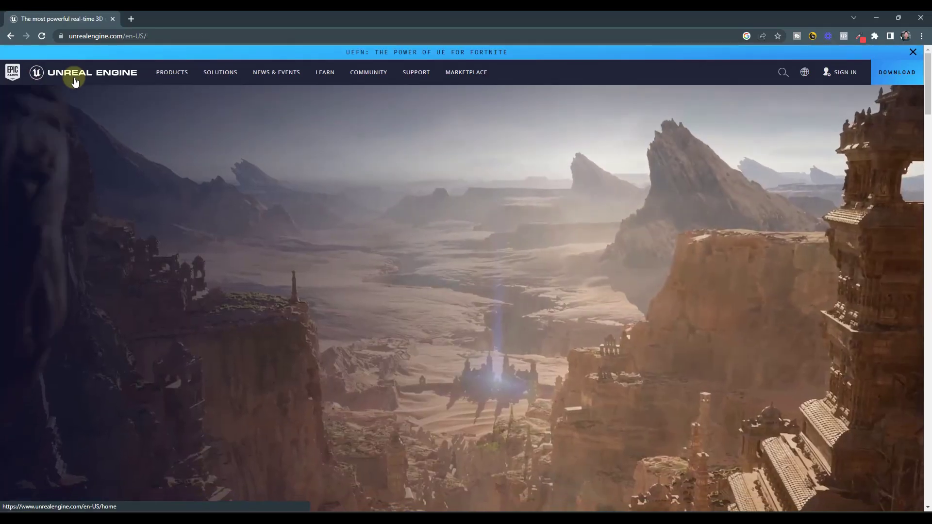
pyautogui.click(896, 72)
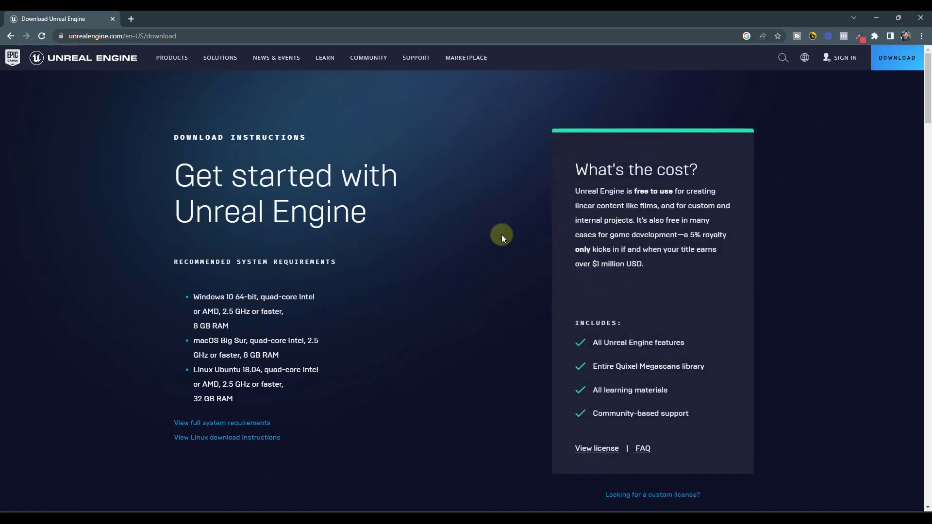
pyautogui.scroll(-3)
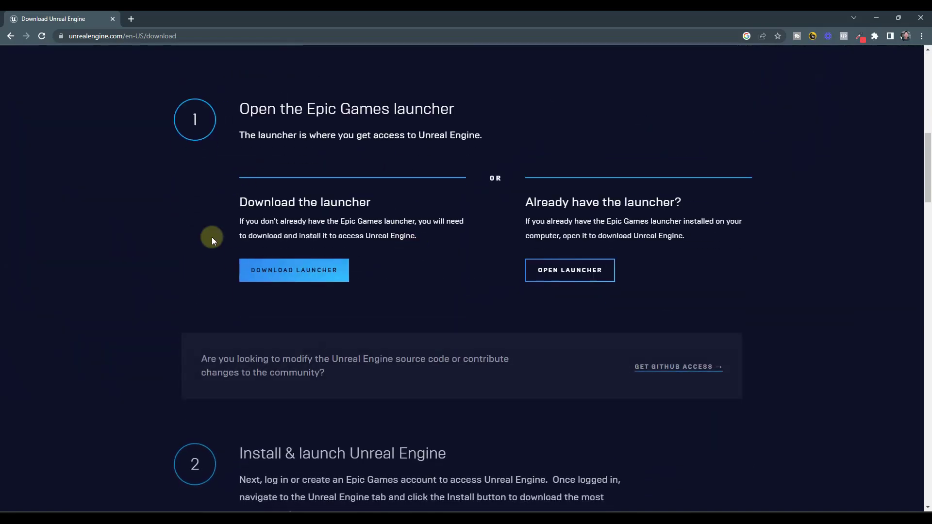
pyautogui.click(569, 270)
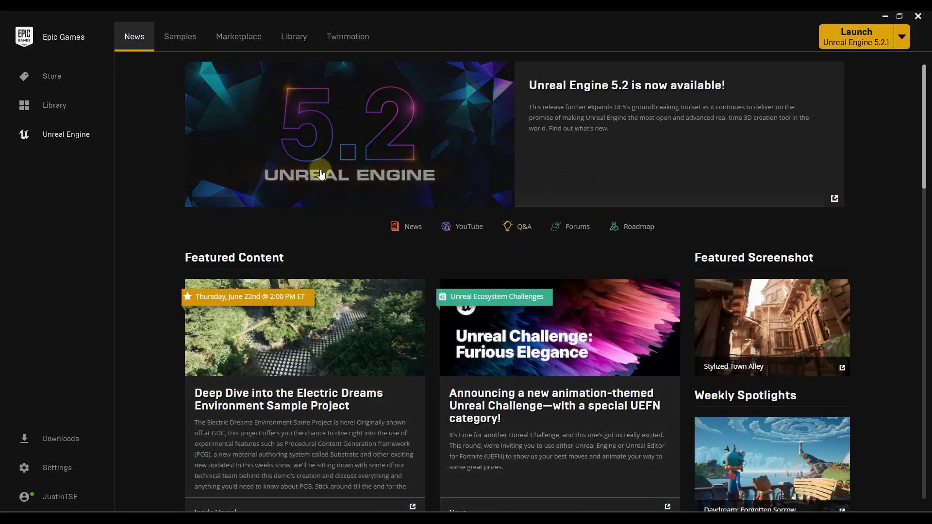
pyautogui.moveTo(410, 225)
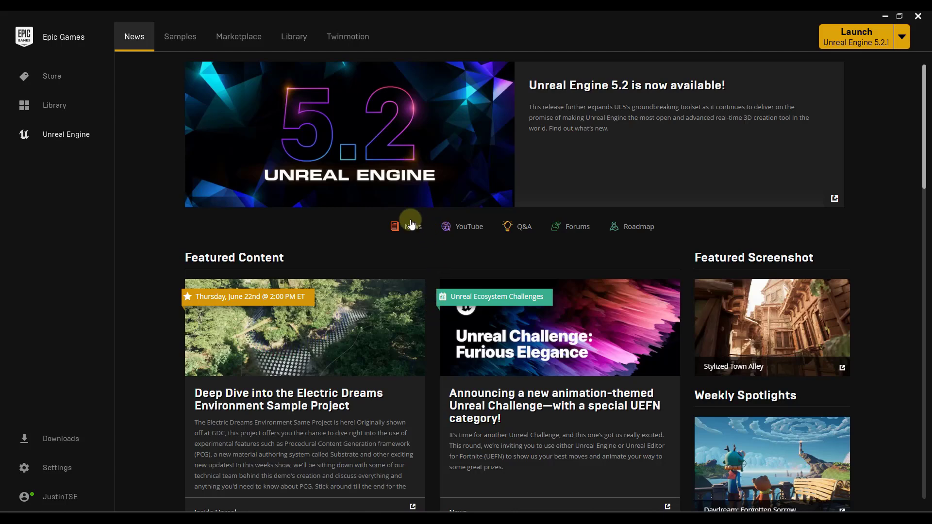
pyautogui.moveTo(56, 135)
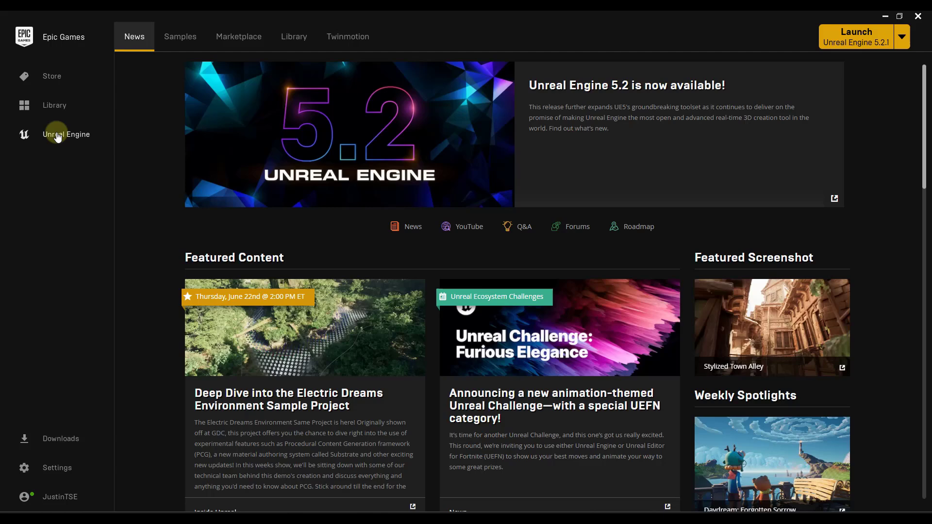
# Step: Show the Unreal Engine Library with engine versions 5.1.1 and 5.2.1 and existing projects
pyautogui.click(293, 36)
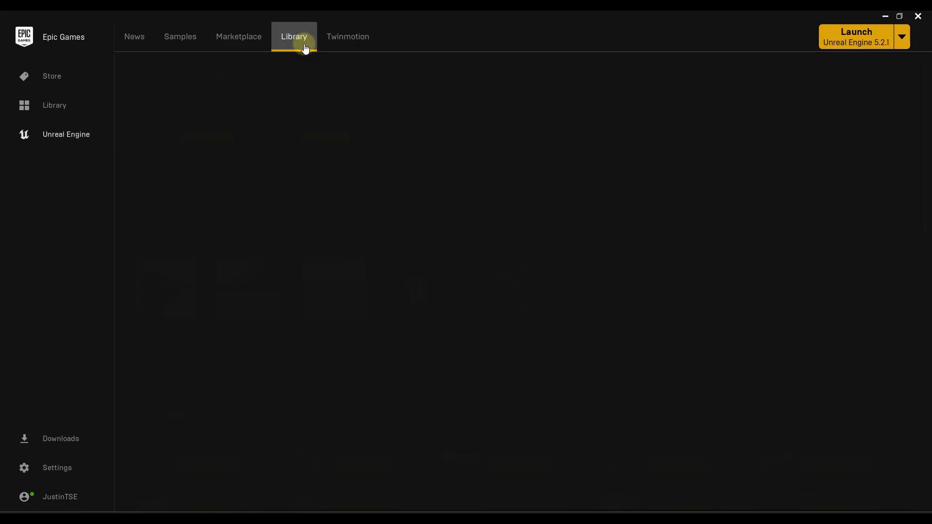
pyautogui.click(293, 36)
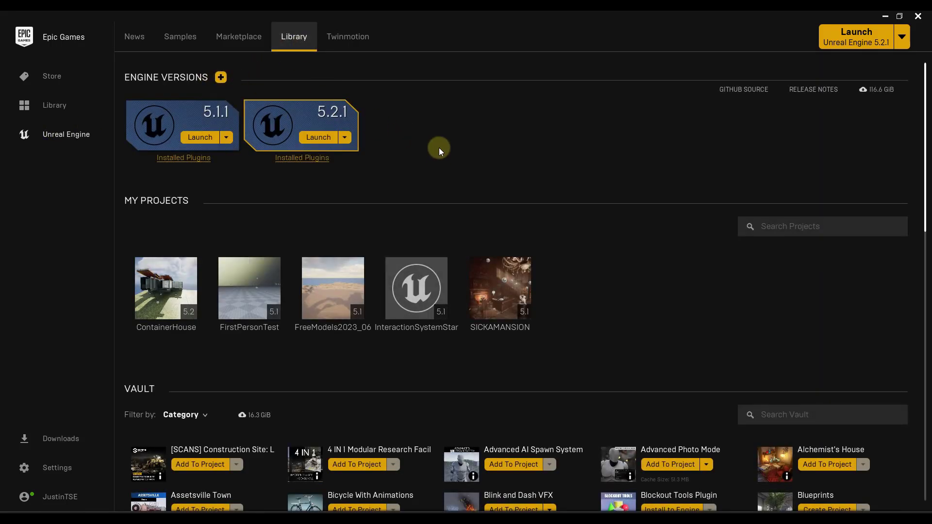
pyautogui.moveTo(289, 223)
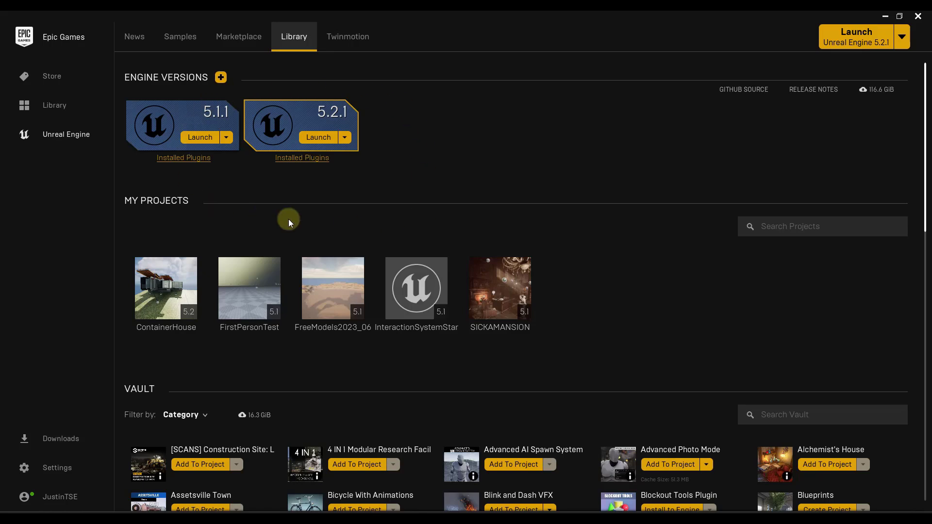
pyautogui.moveTo(357, 123)
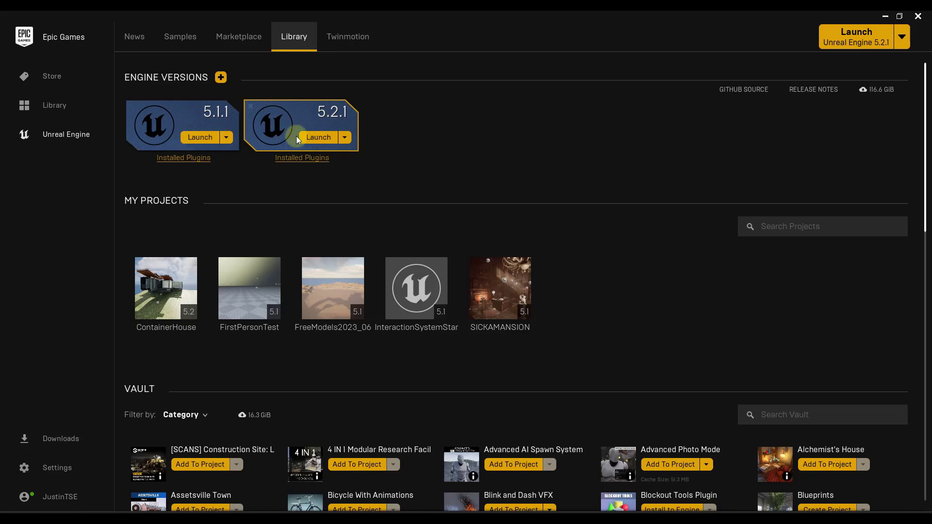
pyautogui.moveTo(259, 94)
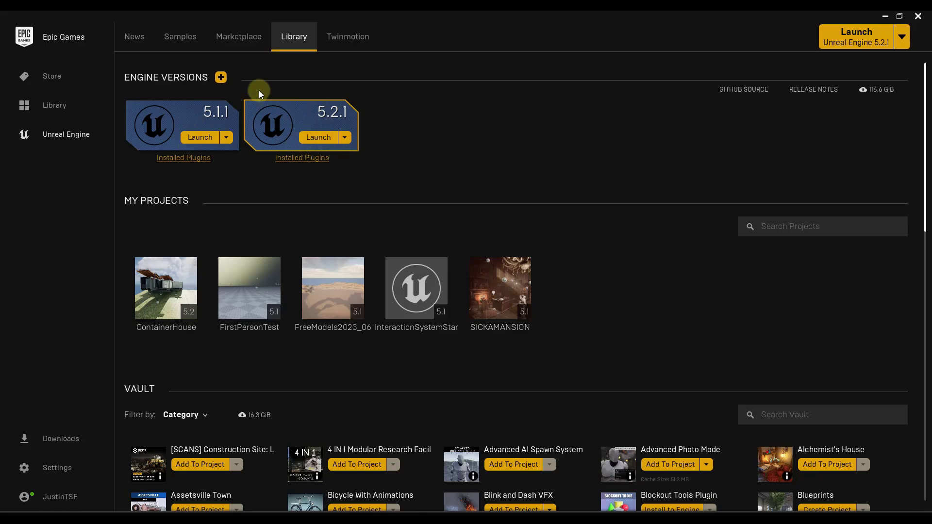
pyautogui.click(220, 78)
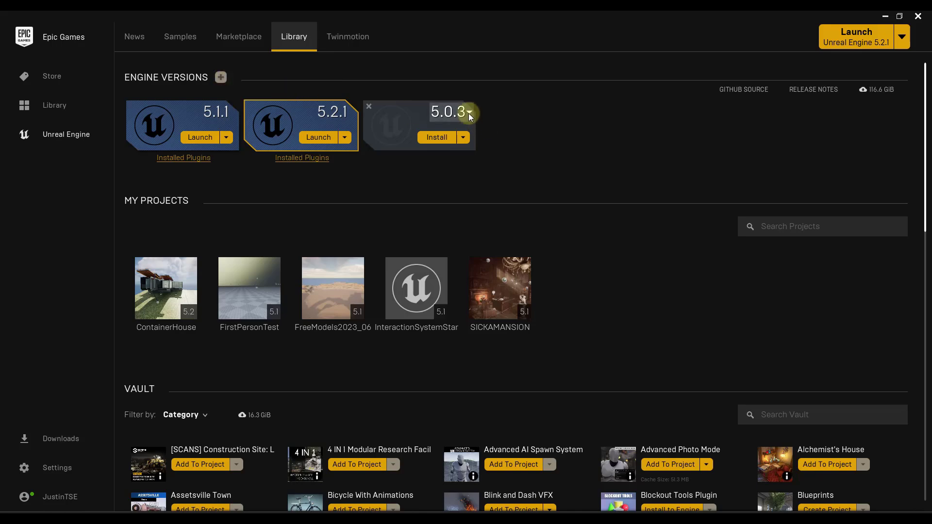
pyautogui.click(468, 112)
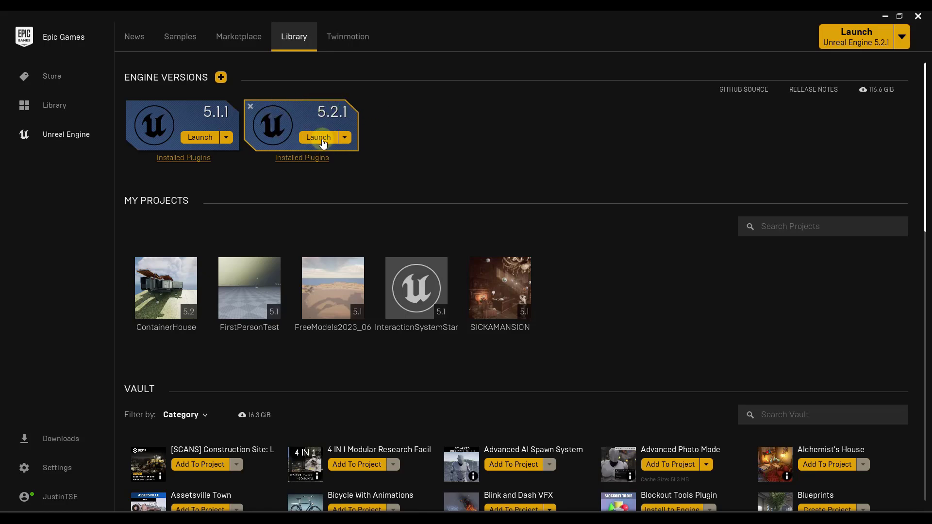
# Step: Launch UE 5.2.1 and create a Blank Architecture project 'ContainerHouseRender' in D:\Unreal Projects\
pyautogui.click(318, 138)
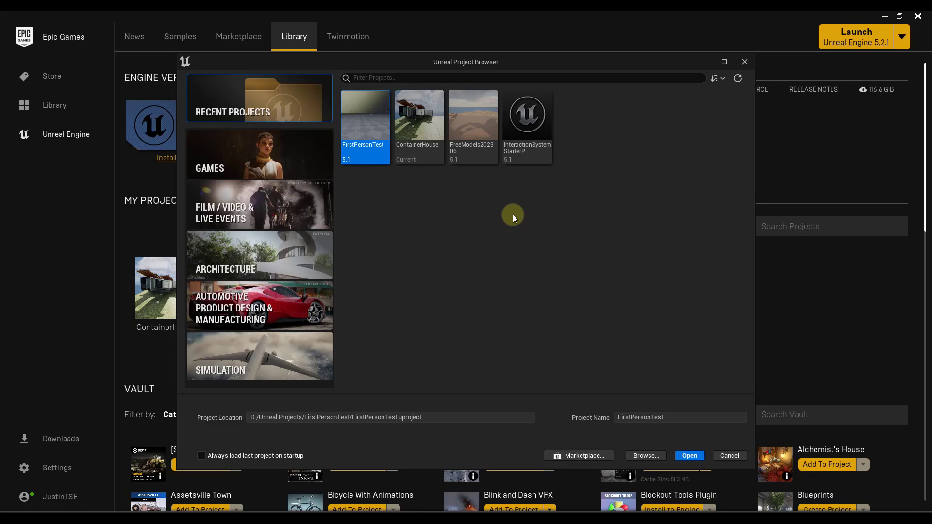
pyautogui.moveTo(396, 291)
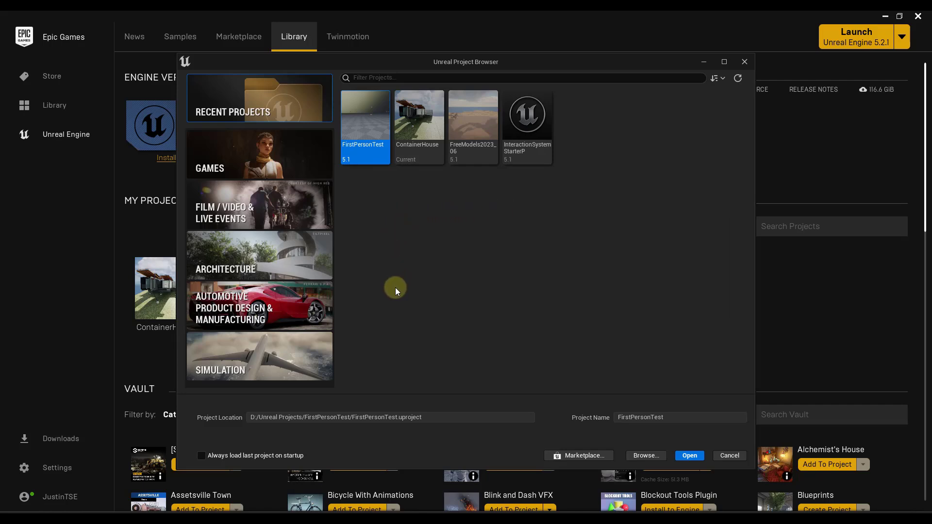
pyautogui.click(259, 255)
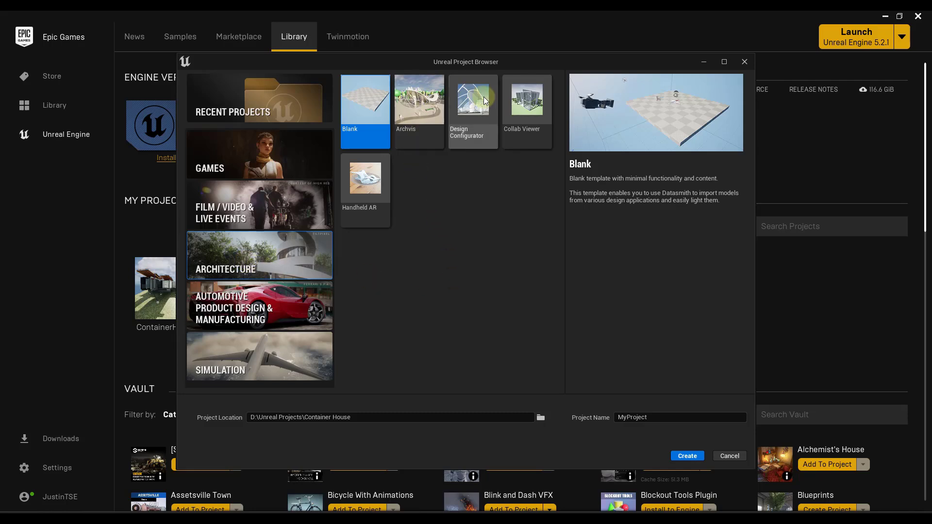
pyautogui.click(418, 98)
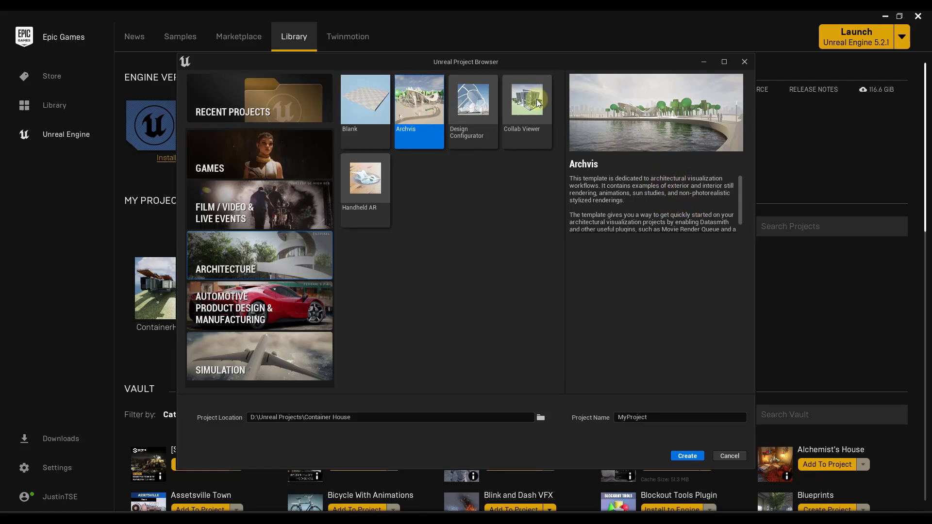
pyautogui.click(472, 101)
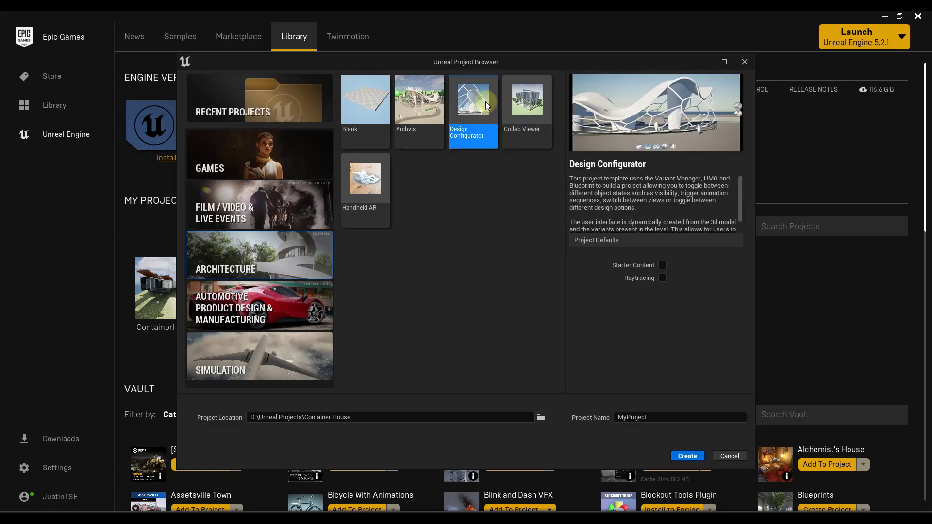
pyautogui.click(365, 99)
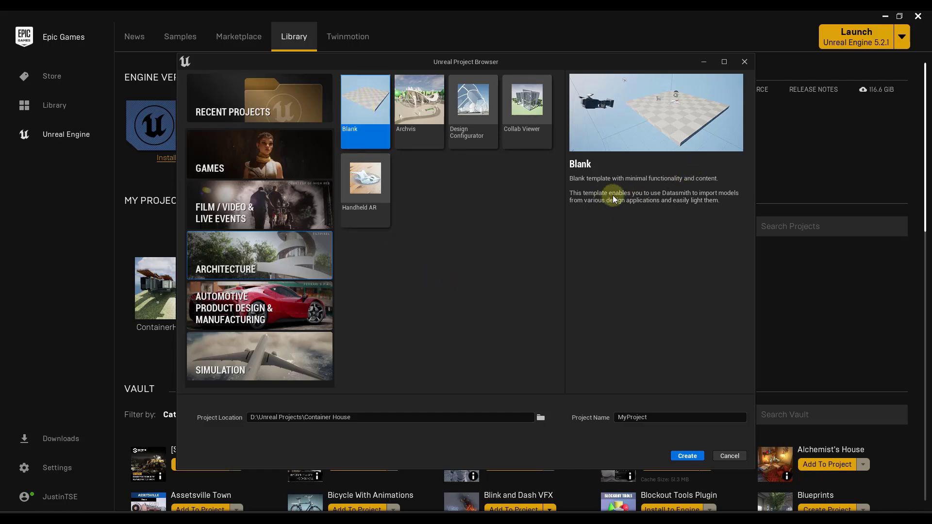
pyautogui.moveTo(680, 196)
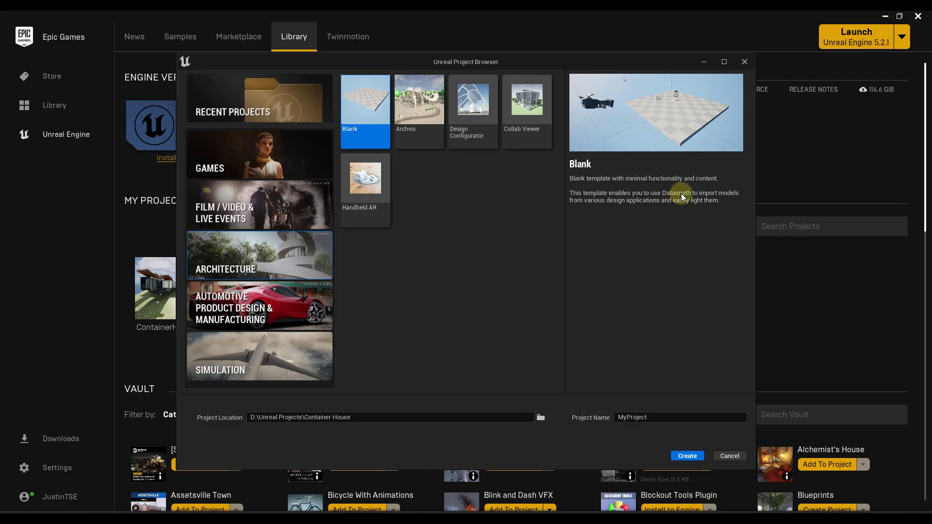
pyautogui.moveTo(538, 299)
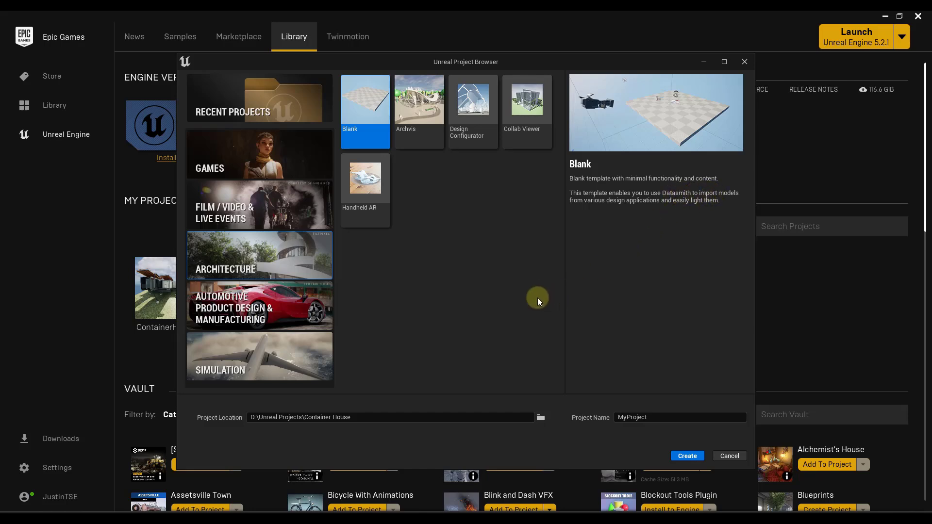
pyautogui.moveTo(540, 418)
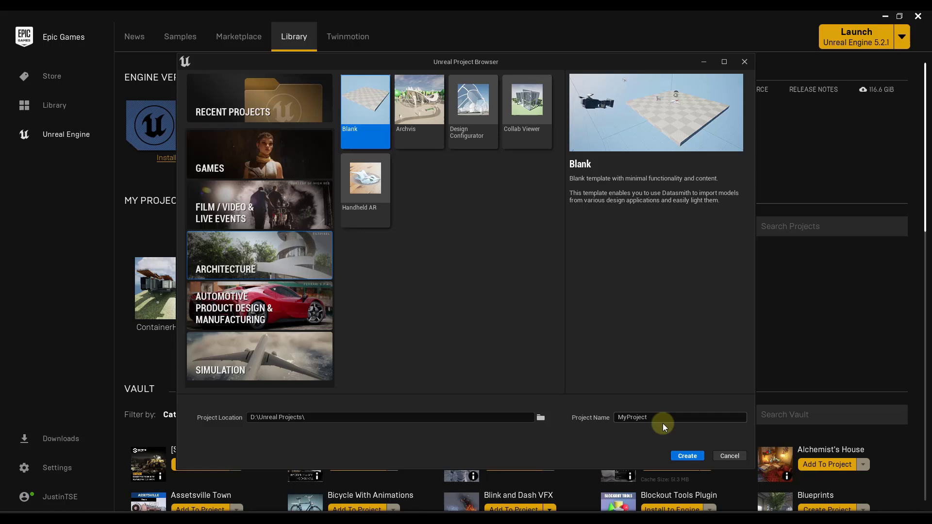
pyautogui.write('ContainerHouseRender')
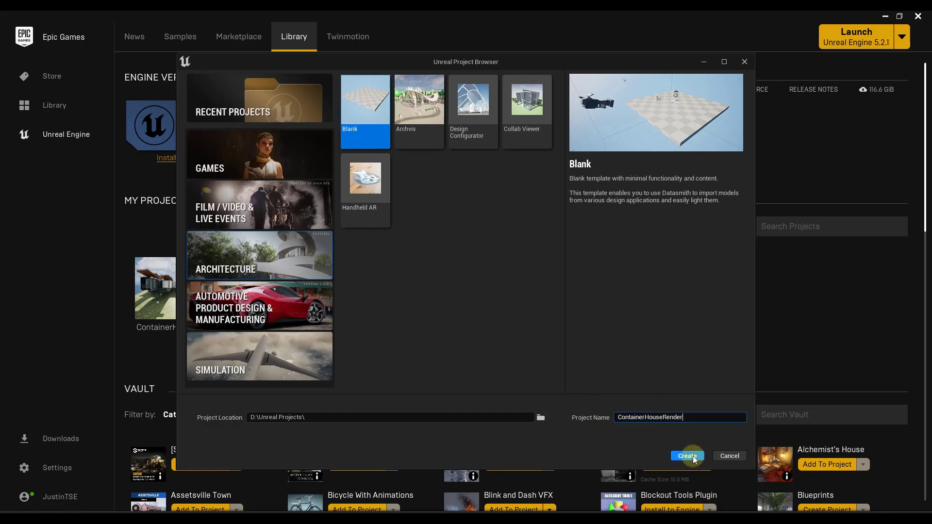
pyautogui.click(686, 456)
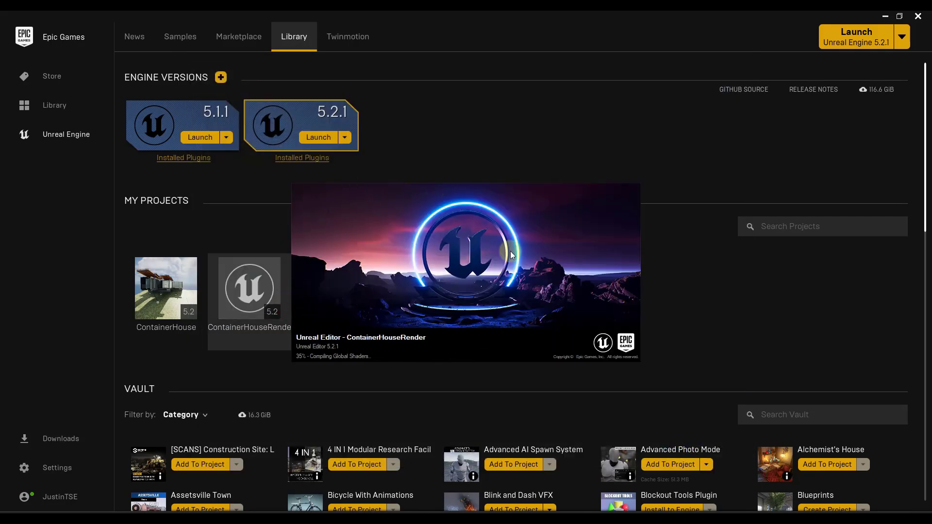
pyautogui.moveTo(401, 215)
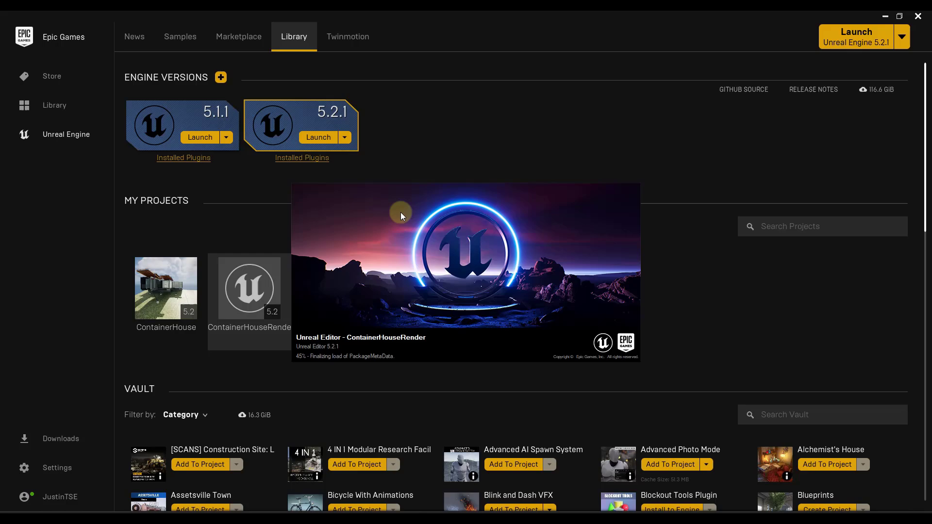
pyautogui.moveTo(472, 298)
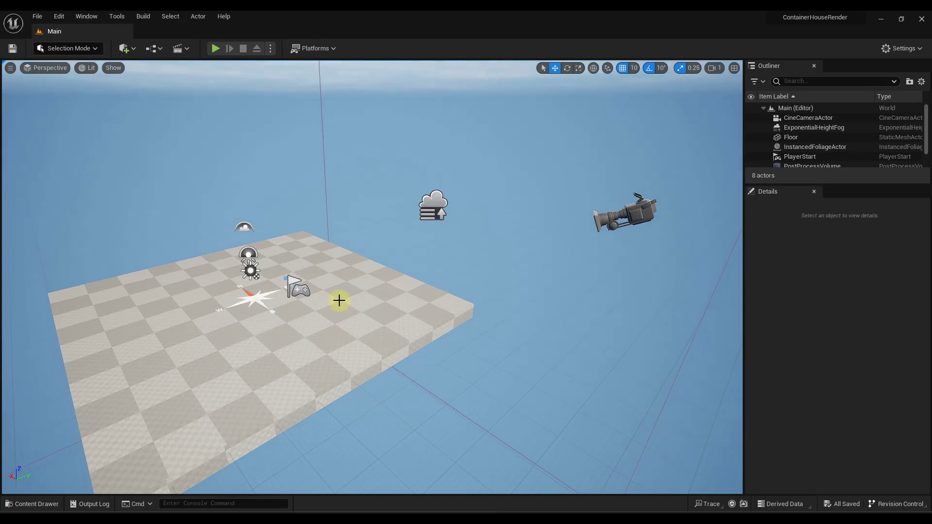
pyautogui.moveTo(382, 232)
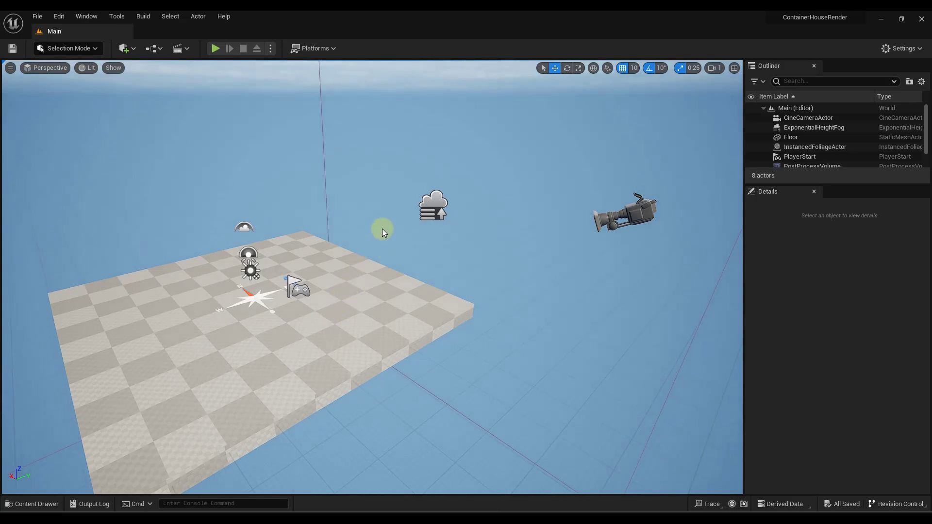
pyautogui.moveTo(380, 232); pyautogui.dragTo(576, 264)
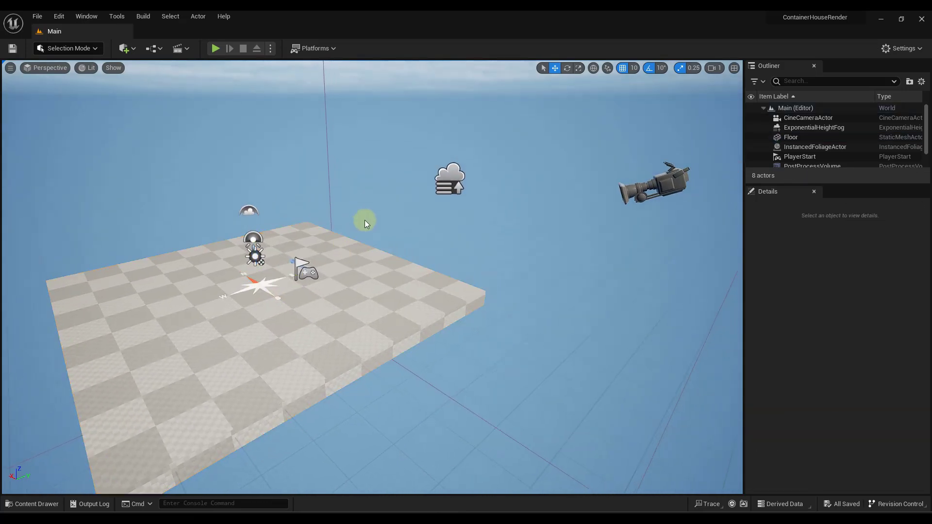
pyautogui.moveTo(365, 224); pyautogui.dragTo(394, 210)
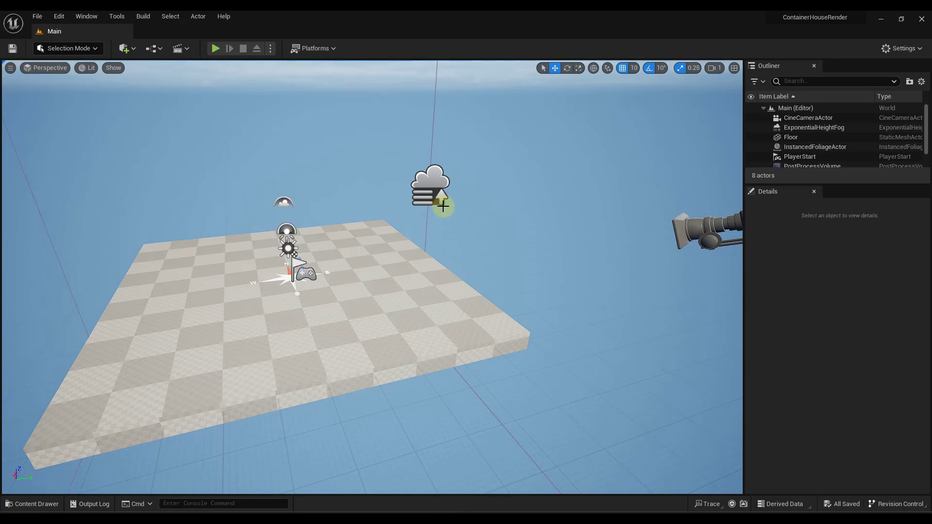
pyautogui.moveTo(397, 175)
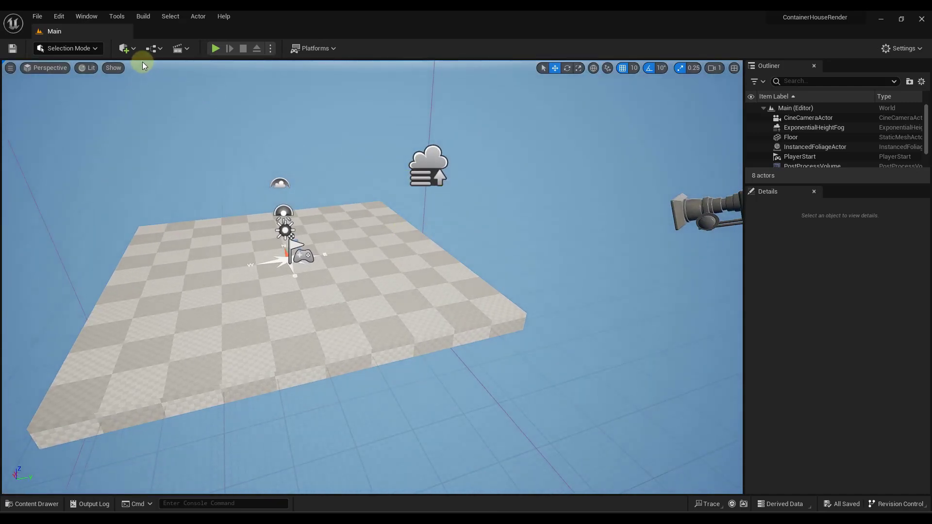
# Step: Start a Datasmith Direct Link Import from the Quick Add menu
pyautogui.click(124, 48)
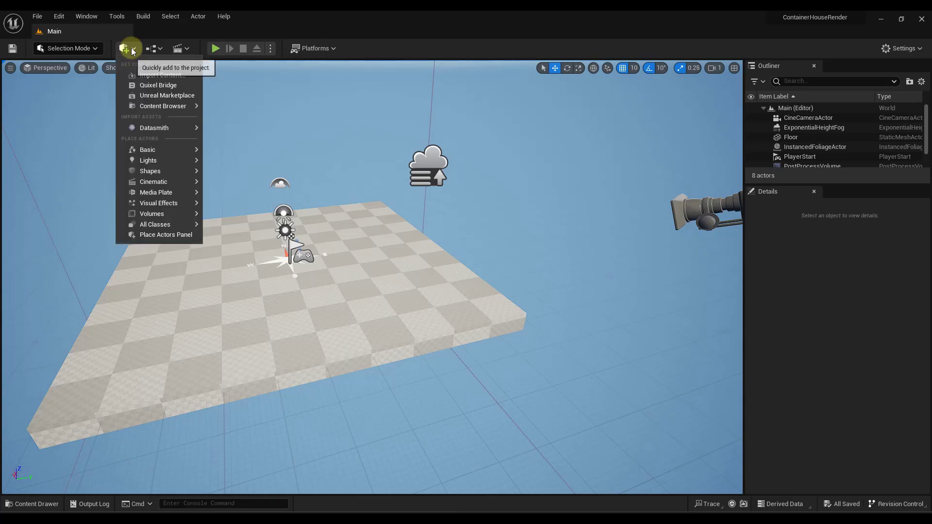
pyautogui.moveTo(154, 128)
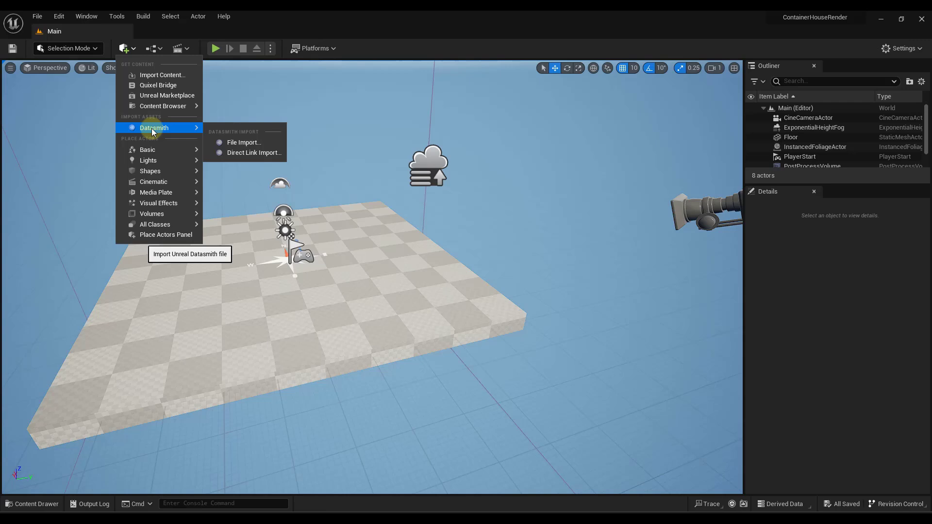
pyautogui.moveTo(254, 153)
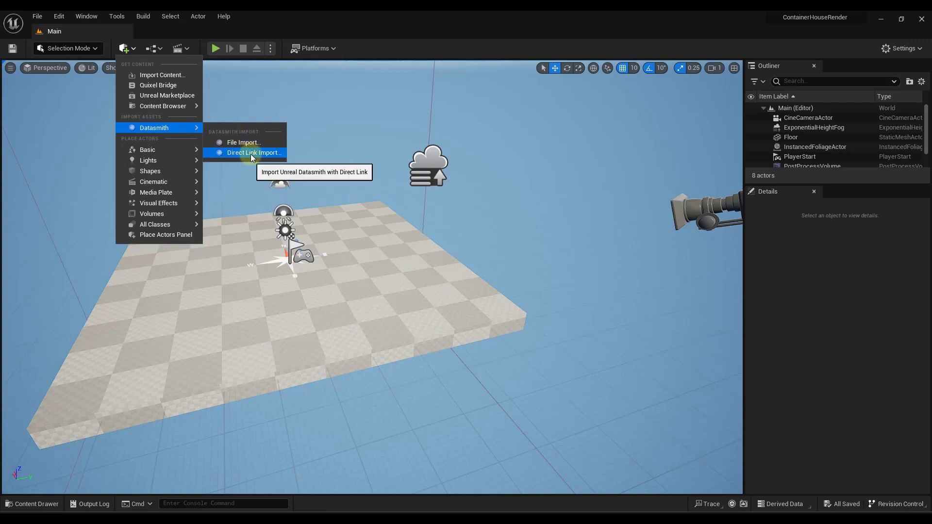
pyautogui.click(254, 153)
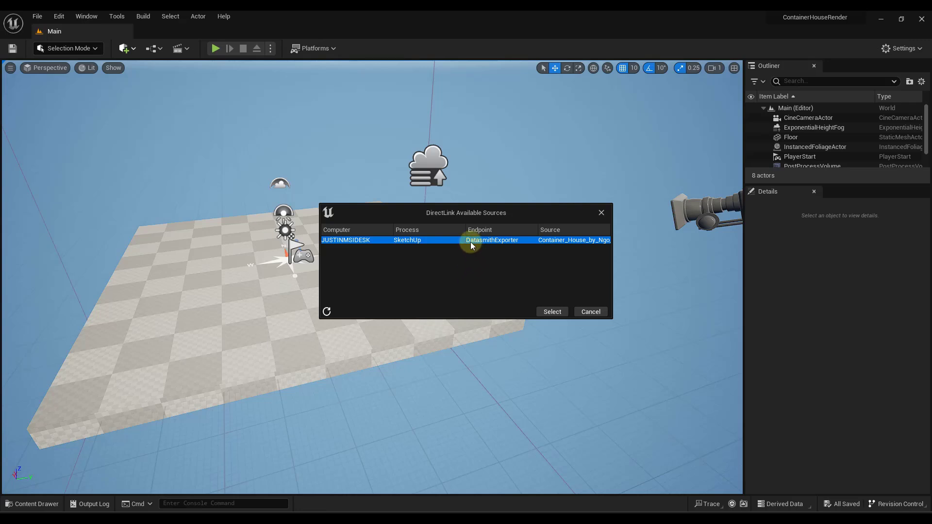
pyautogui.moveTo(643, 493)
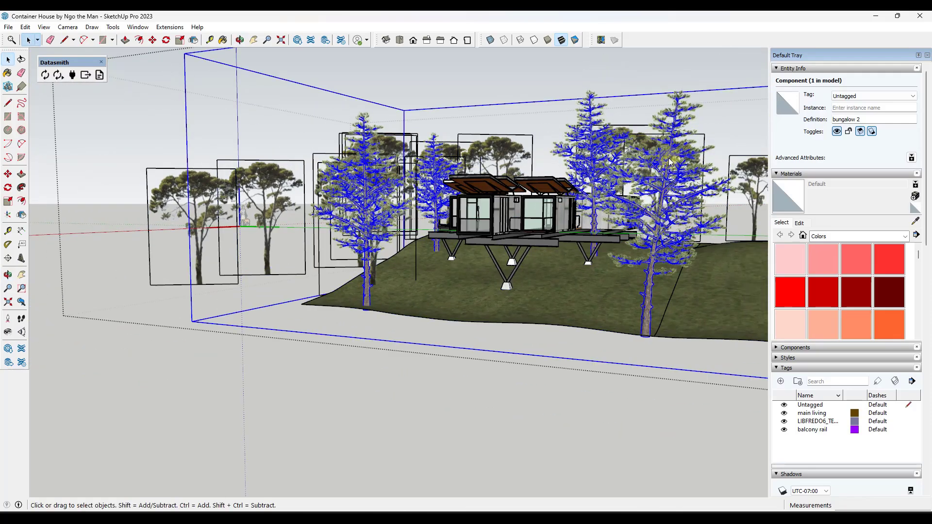
# Step: Erase the selected tree groups around the container house
pyautogui.rightClick(662, 181)
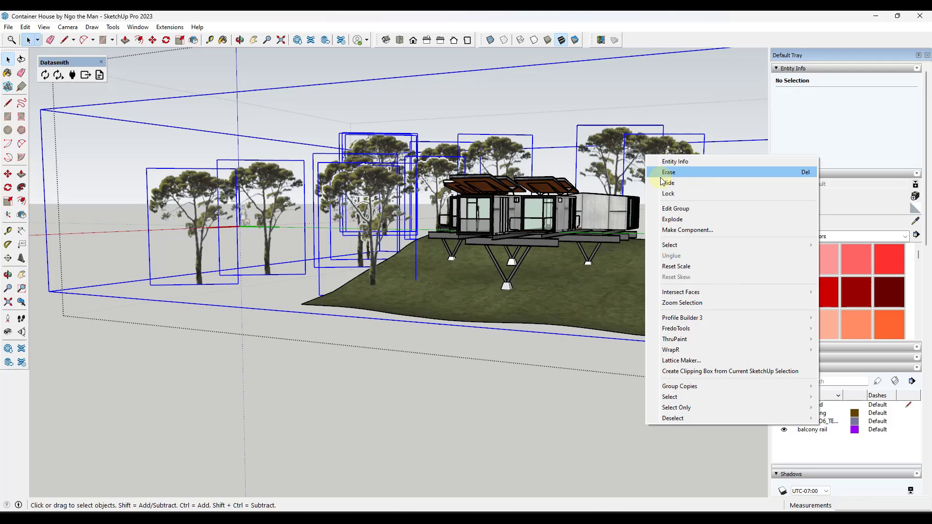
pyautogui.click(667, 171)
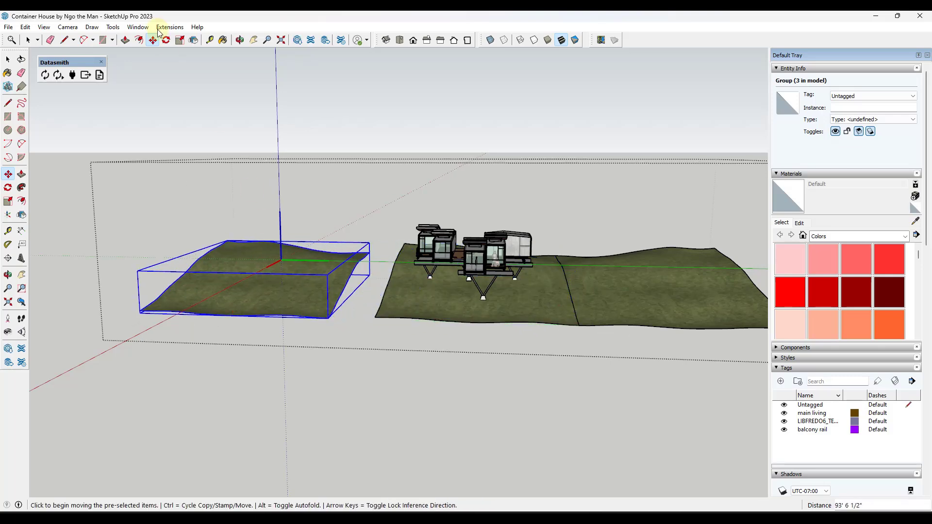
# Step: Move the separate terrain group against the house terrain and deselect
pyautogui.click(192, 40)
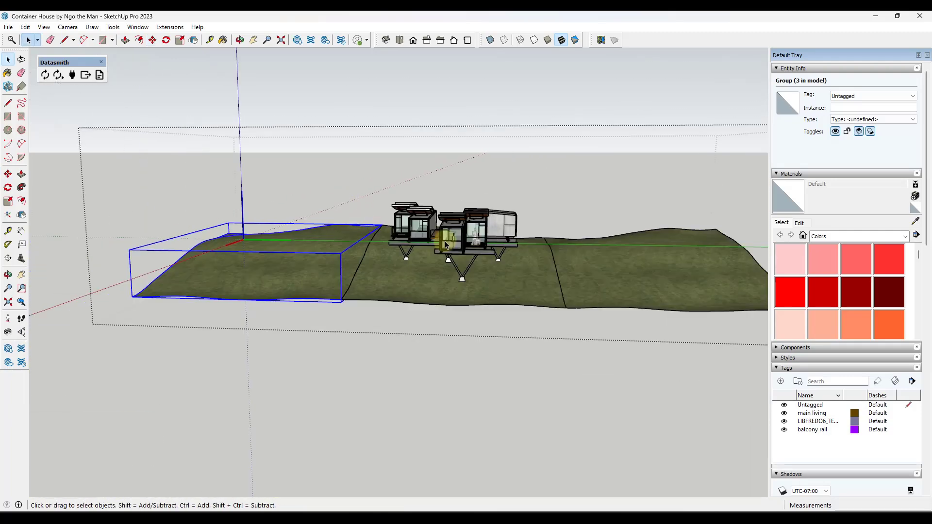
pyautogui.click(240, 39)
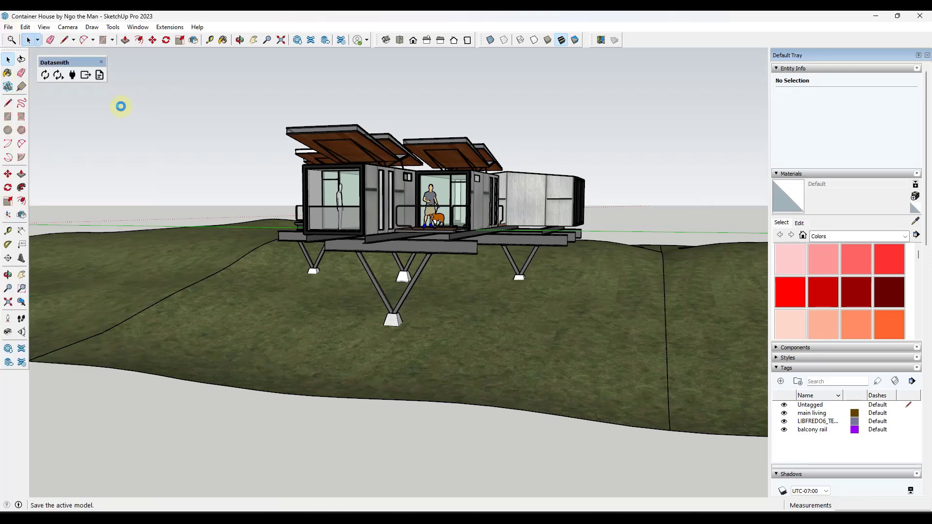
pyautogui.moveTo(89, 102)
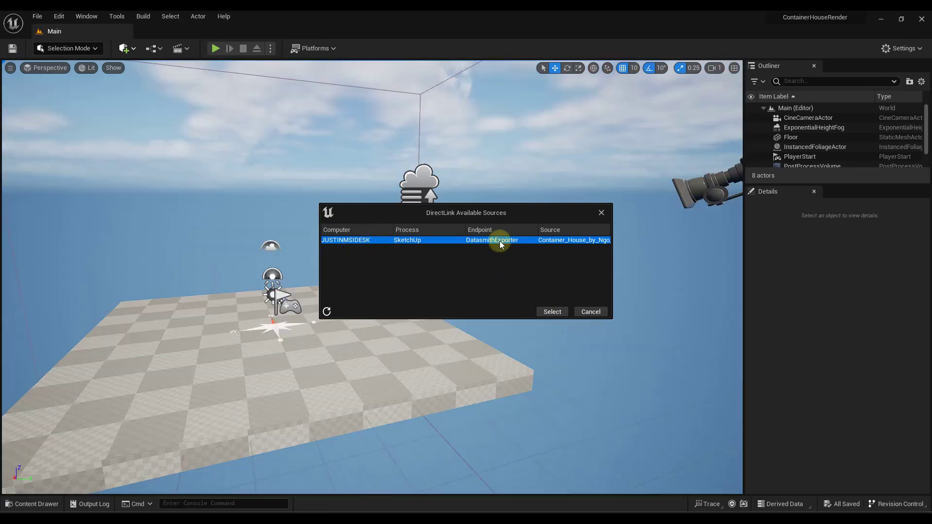
# Step: Restart Direct Link Import and choose the SketchUp DatasmithExporter source
pyautogui.click(550, 311)
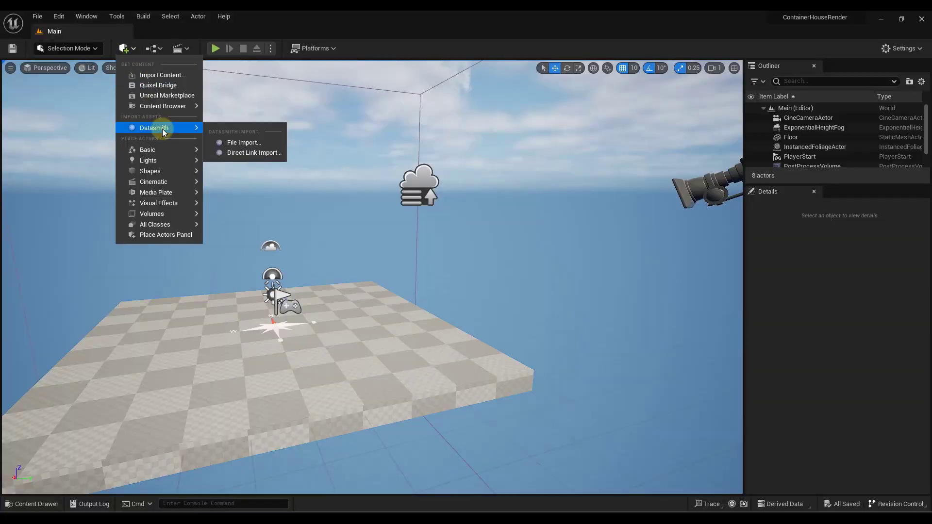
pyautogui.click(253, 152)
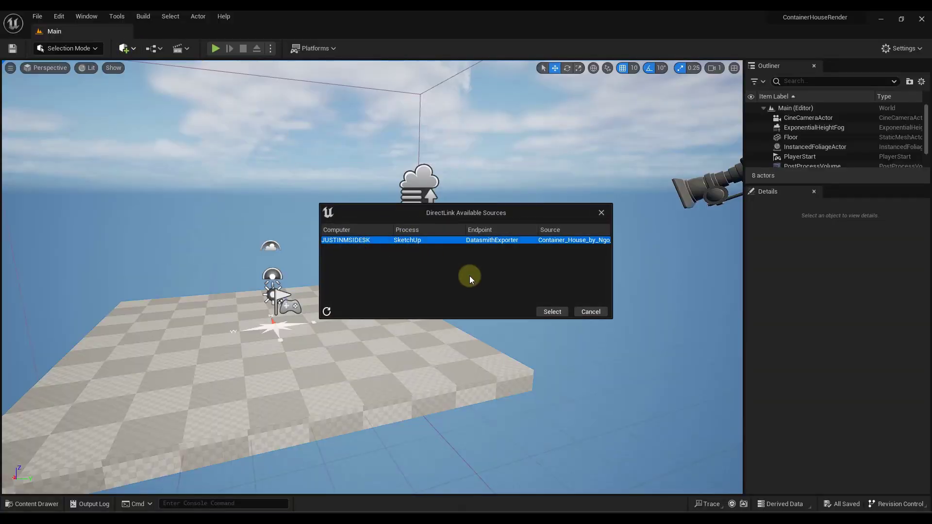
pyautogui.click(550, 312)
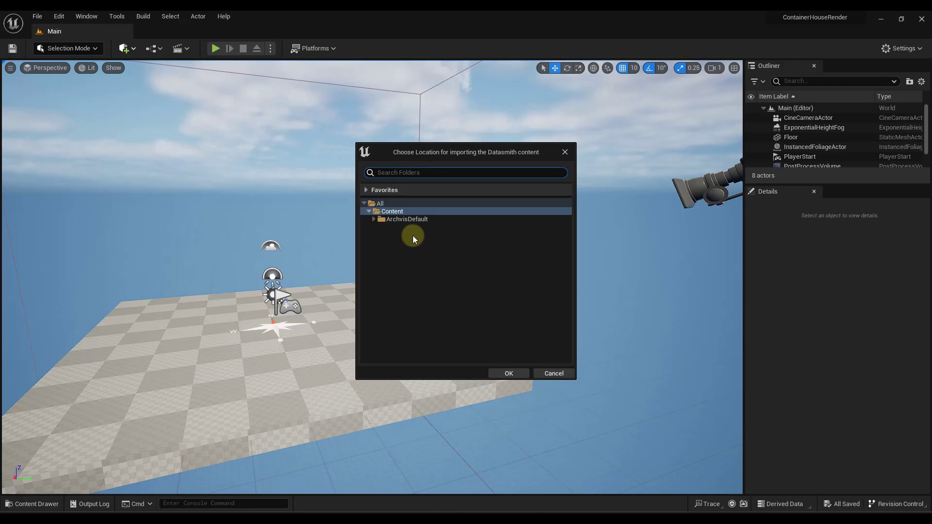
pyautogui.moveTo(434, 162)
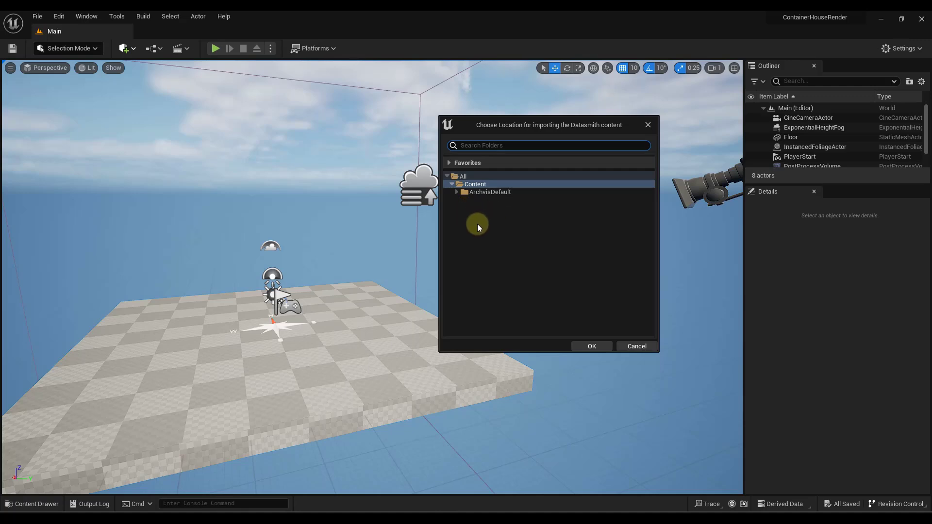
pyautogui.moveTo(476, 214)
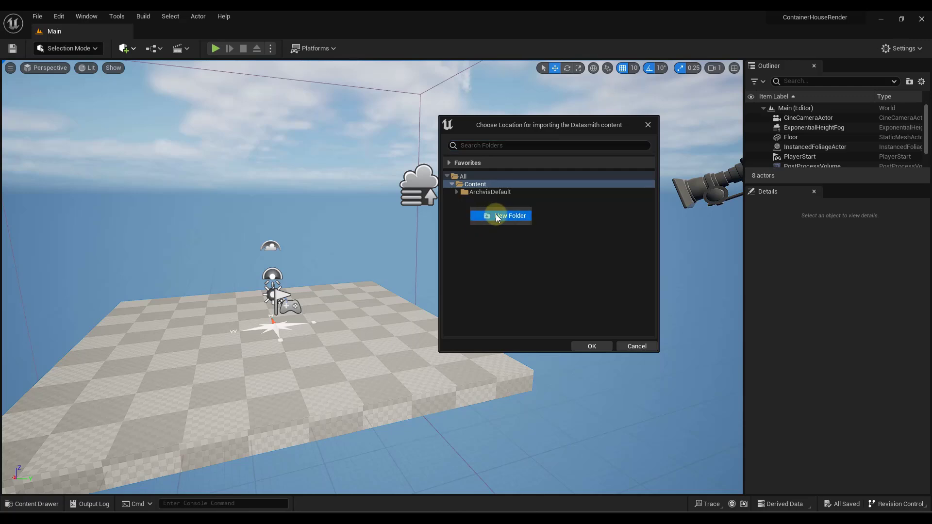
# Step: Create a ContainerHouse folder under Content and confirm it as the import destination
pyautogui.click(510, 215)
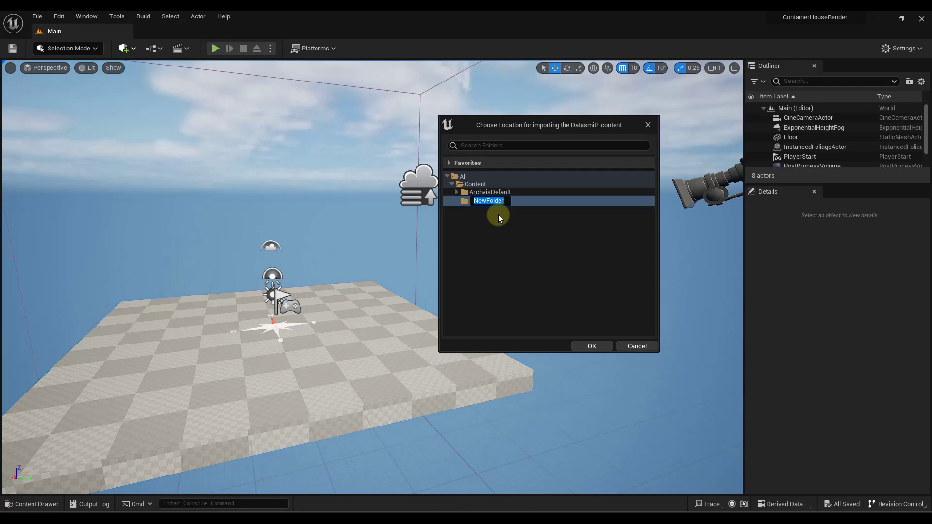
pyautogui.write('ContainerHouse')
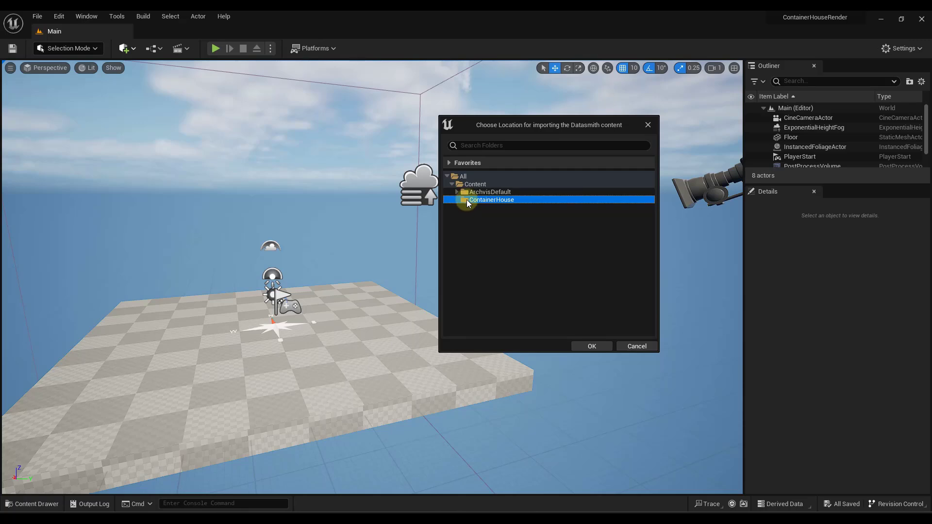
pyautogui.moveTo(592, 346)
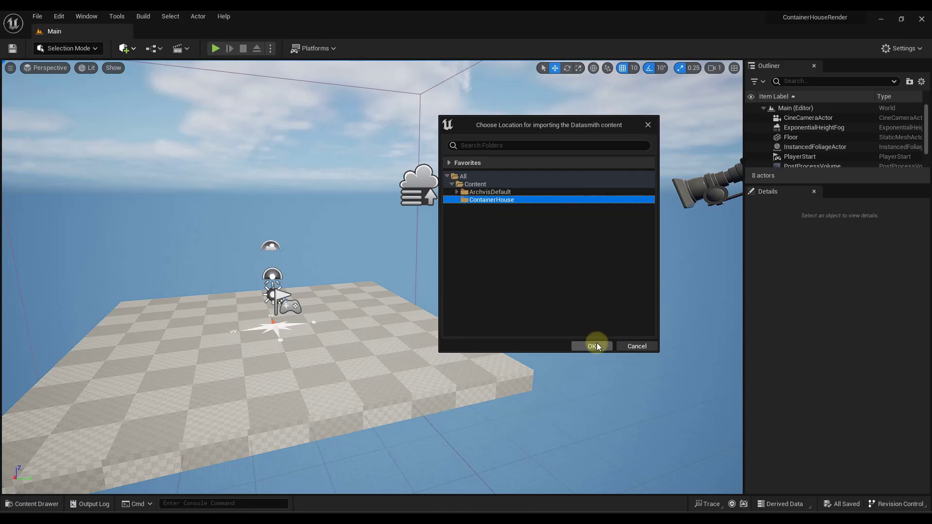
pyautogui.click(593, 346)
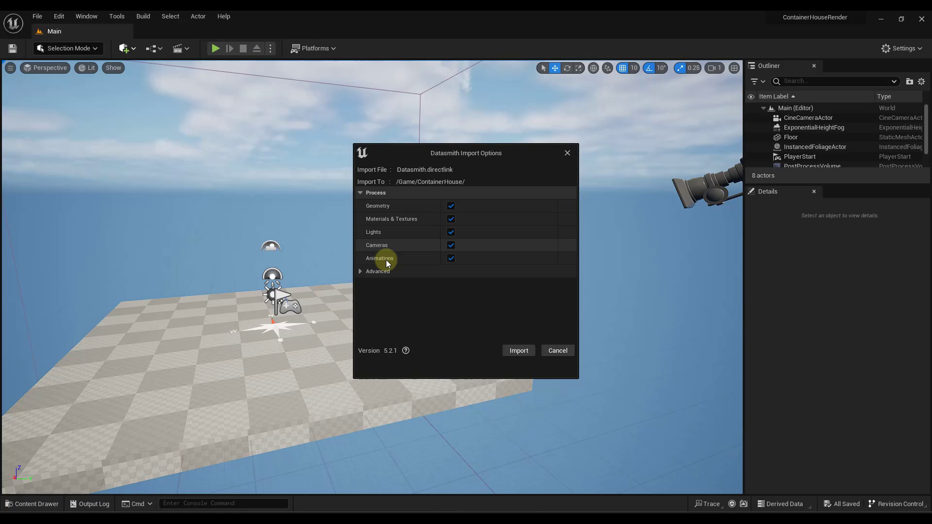
# Step: Expand the Advanced and Static Mesh import options, then import the container house and terrain
pyautogui.click(360, 271)
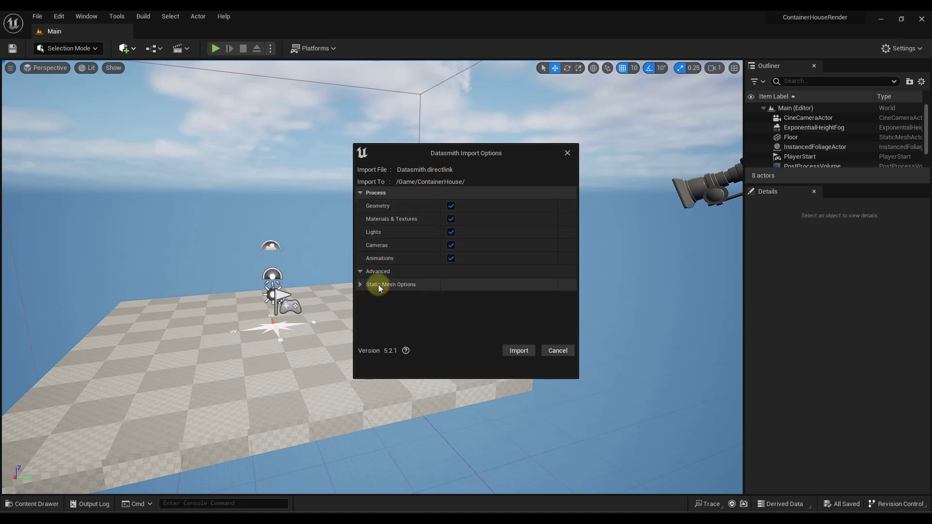
pyautogui.click(360, 284)
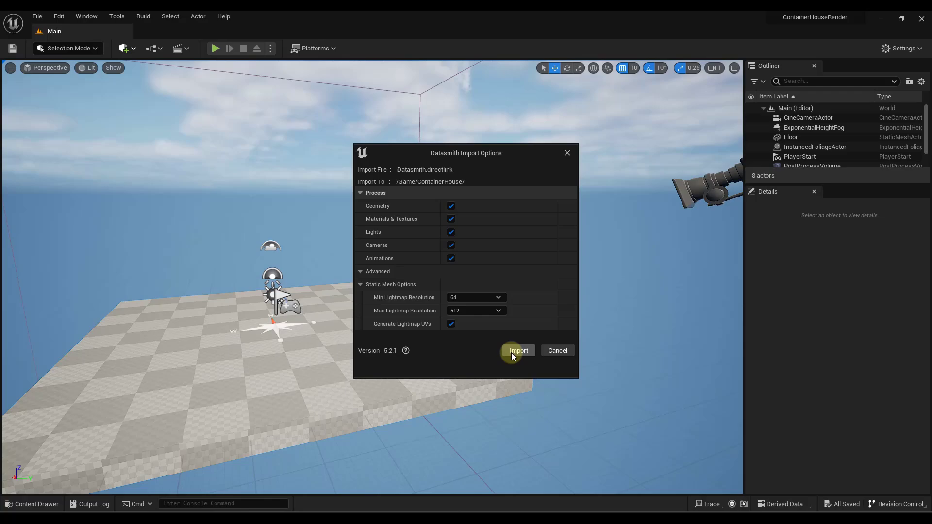
pyautogui.moveTo(518, 350)
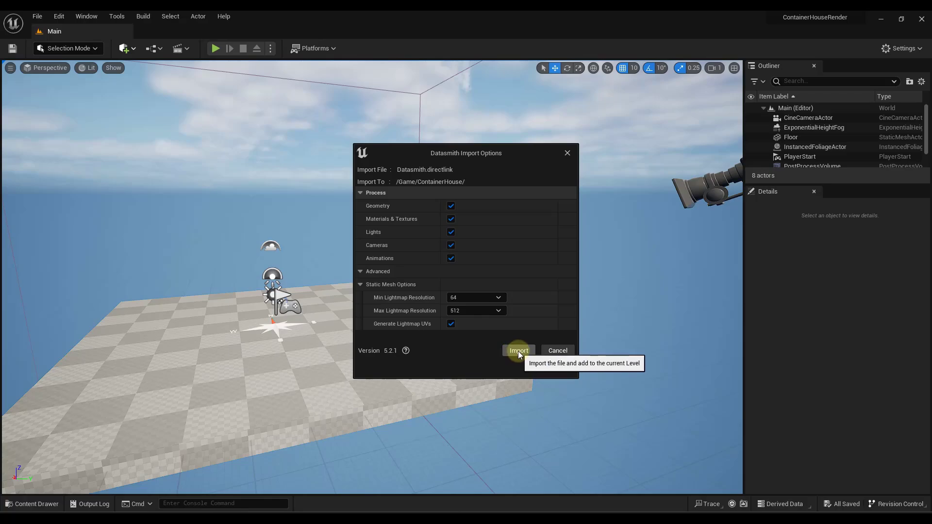
pyautogui.click(518, 351)
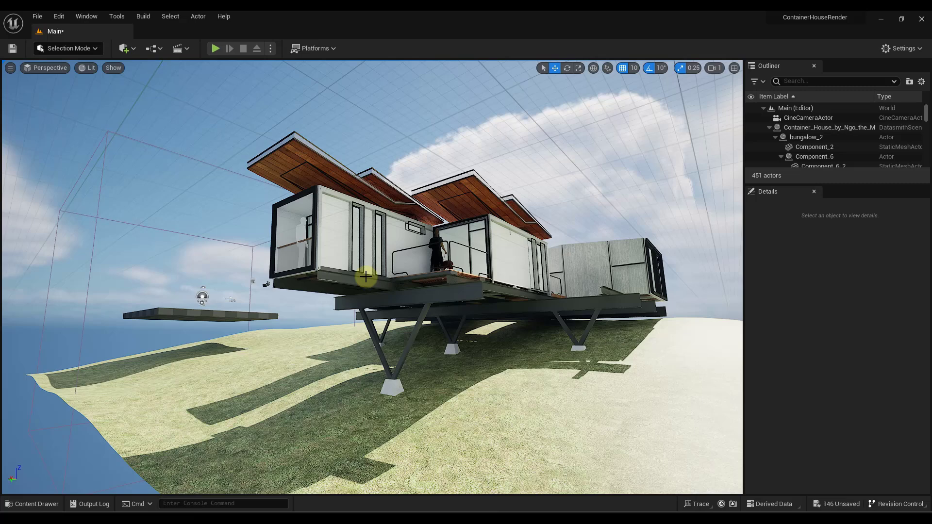
pyautogui.click(365, 275)
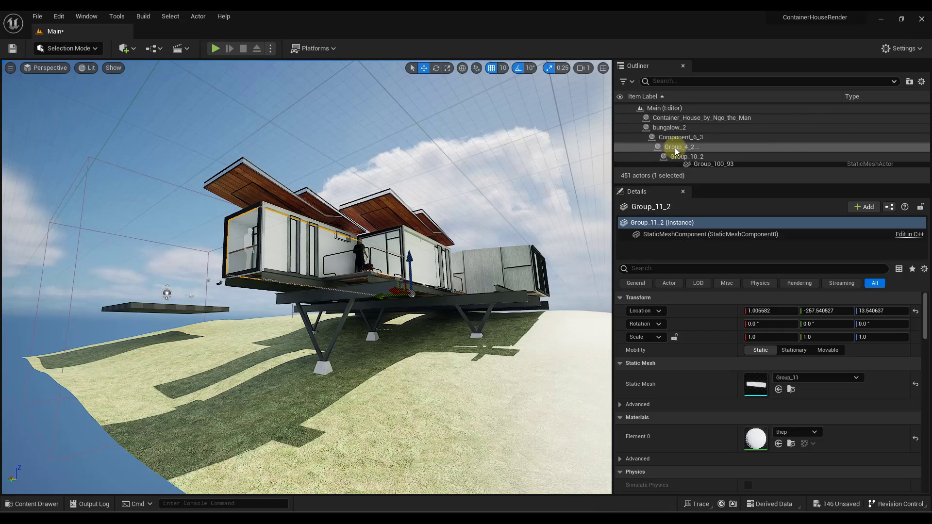
pyautogui.click(651, 122)
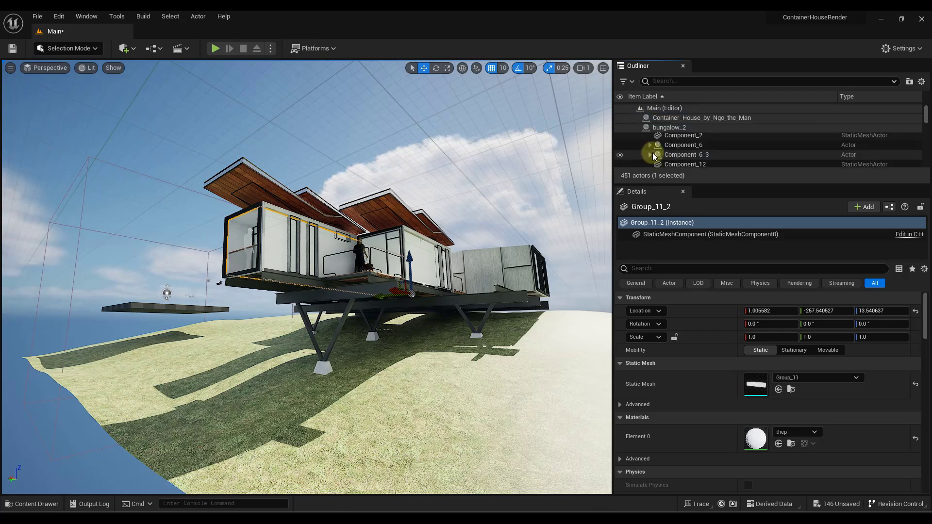
pyautogui.scroll(-3)
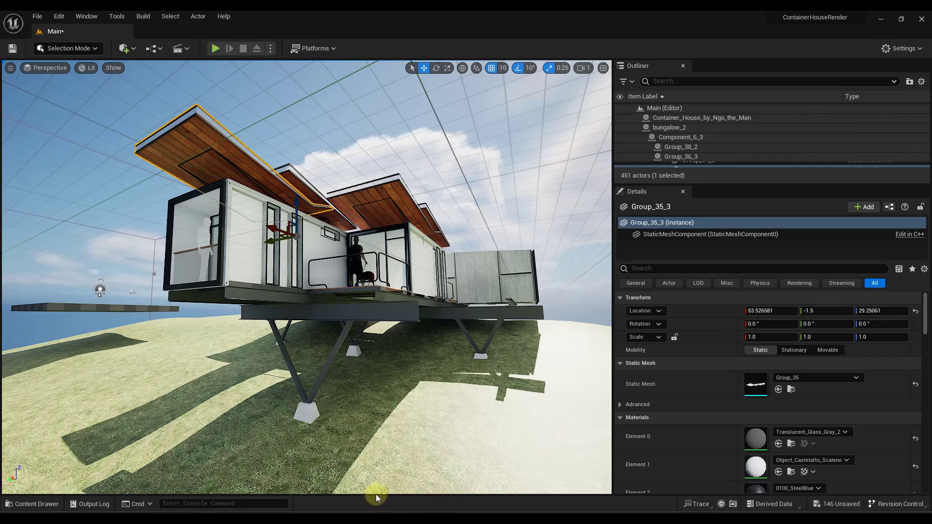
pyautogui.moveTo(32, 503)
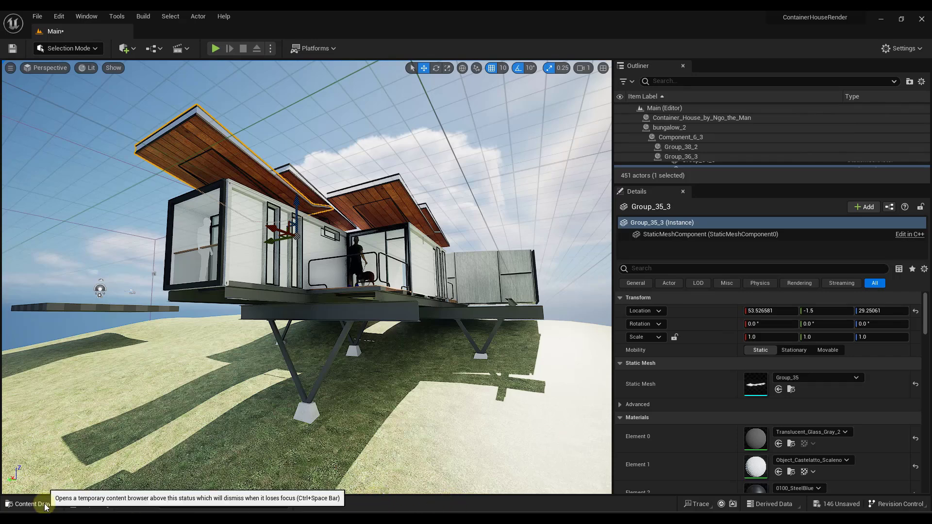
pyautogui.click(29, 503)
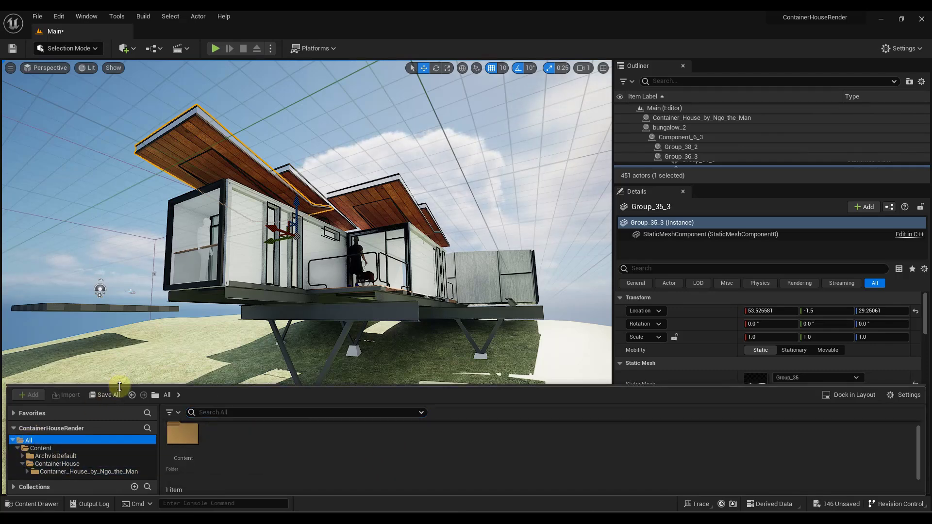
pyautogui.click(58, 433)
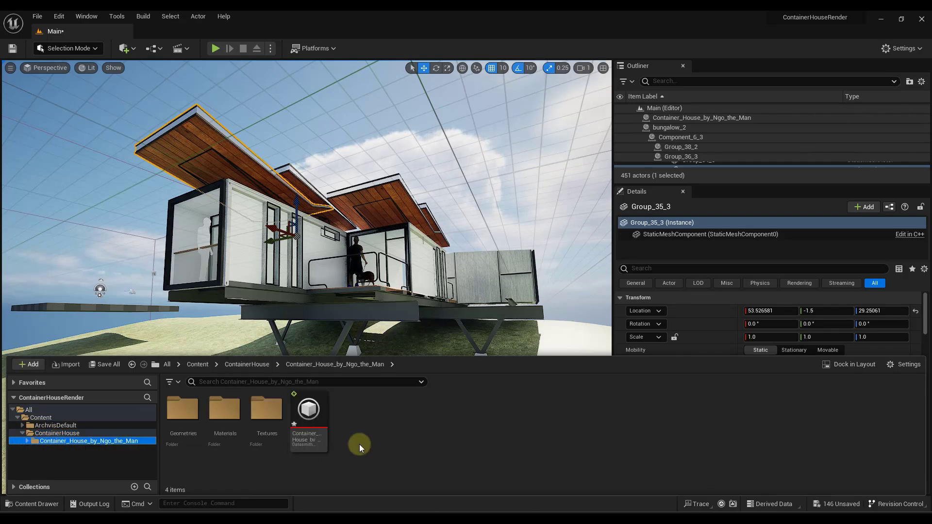
pyautogui.doubleClick(183, 408)
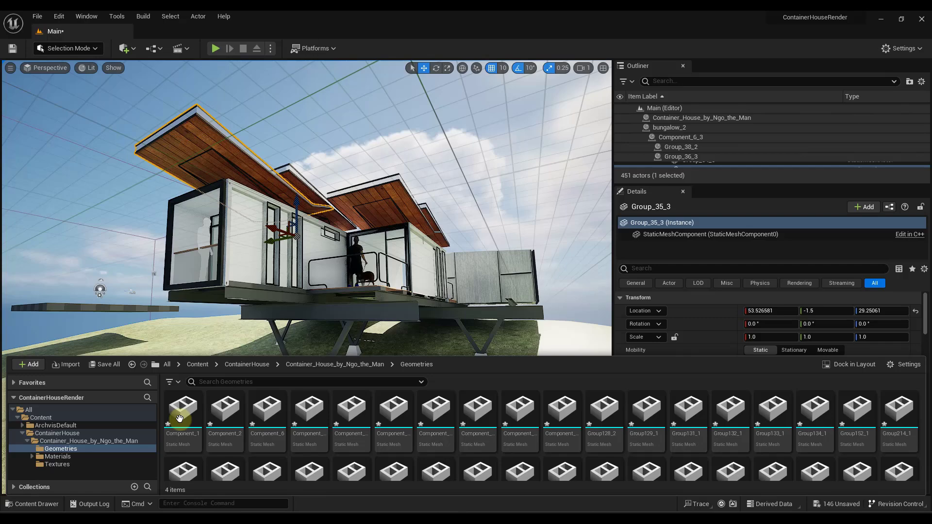
pyautogui.scroll(-3)
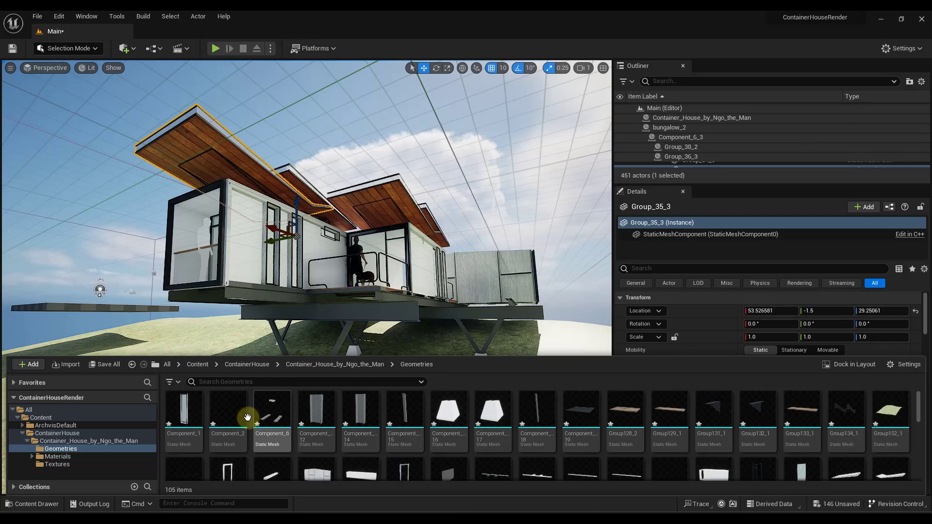
pyautogui.click(58, 456)
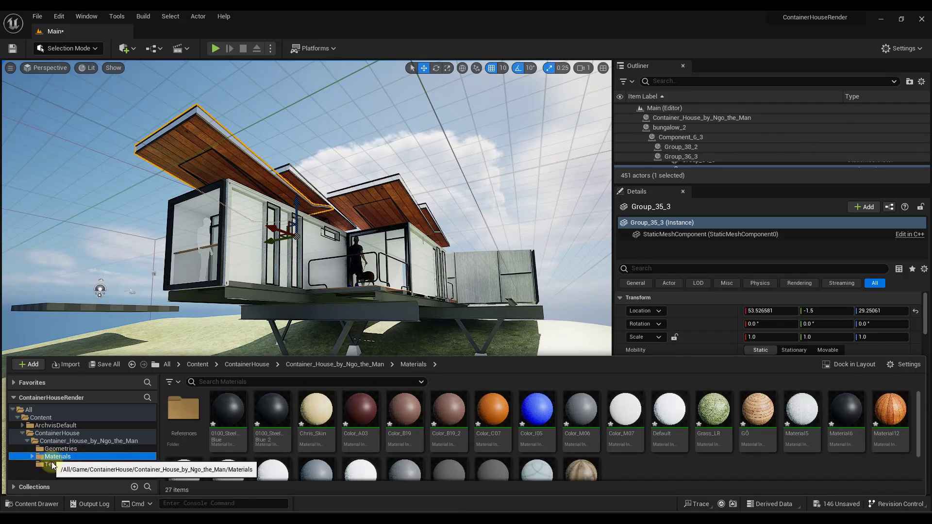
pyautogui.click(56, 465)
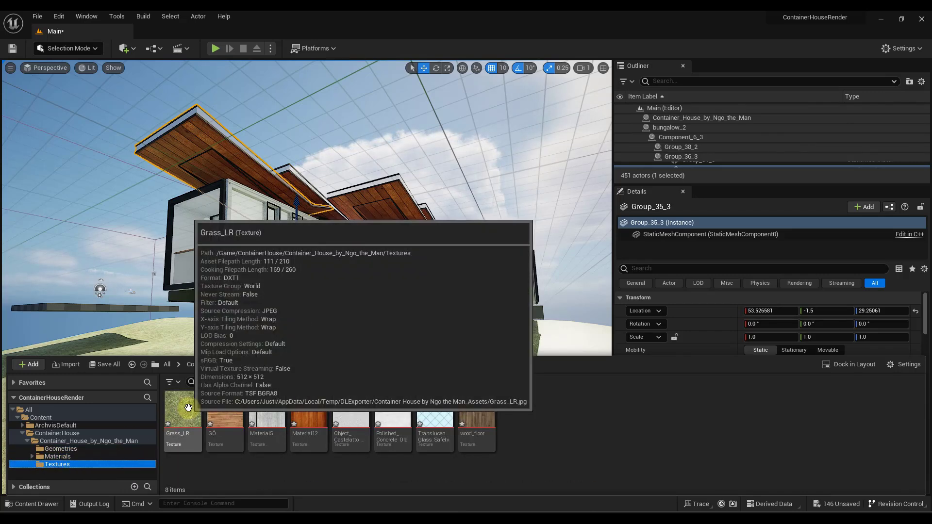
pyautogui.doubleClick(224, 428)
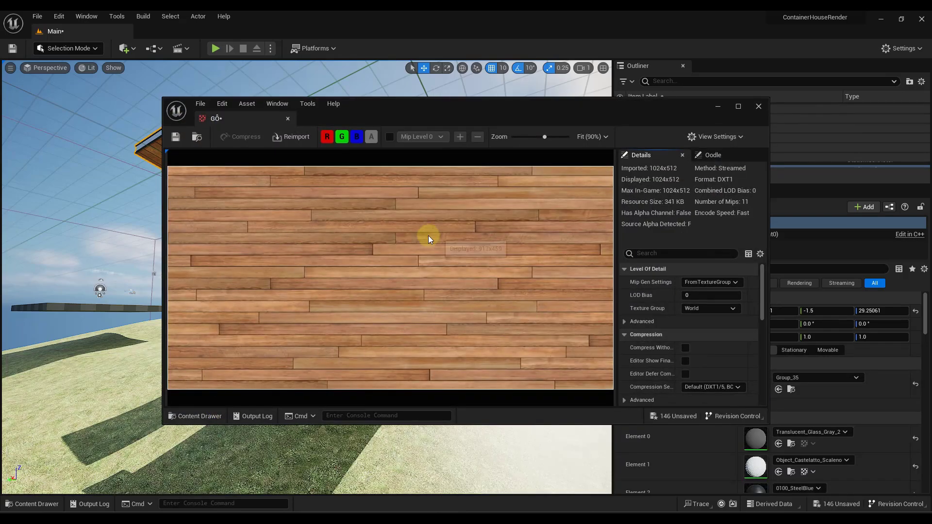
pyautogui.moveTo(769, 111)
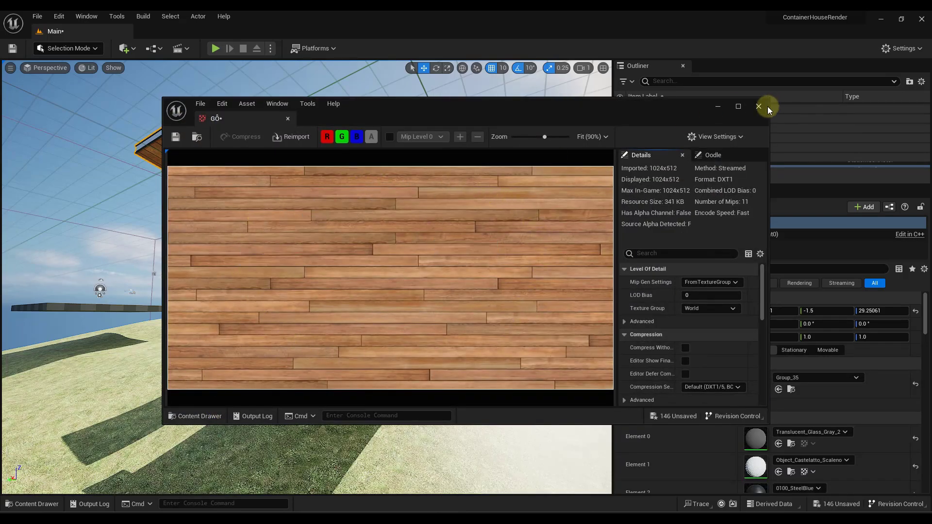
pyautogui.click(758, 106)
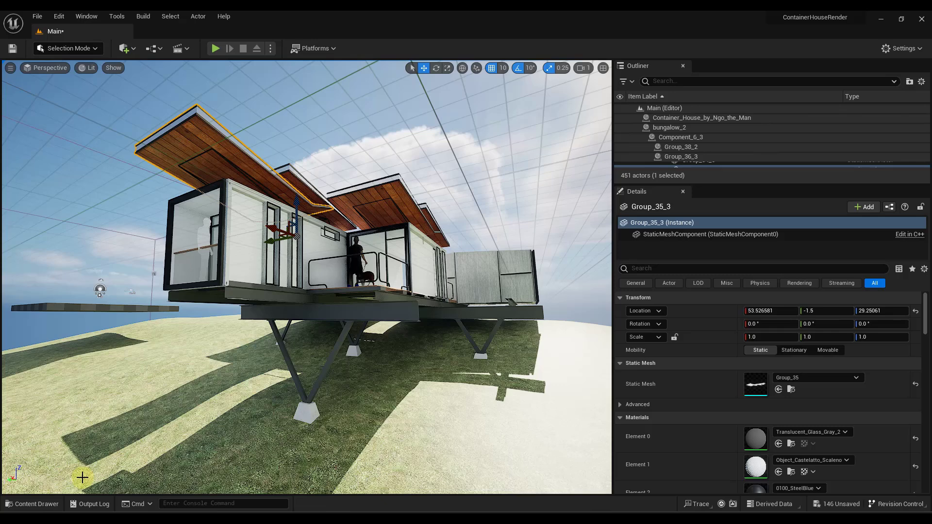
pyautogui.click(32, 503)
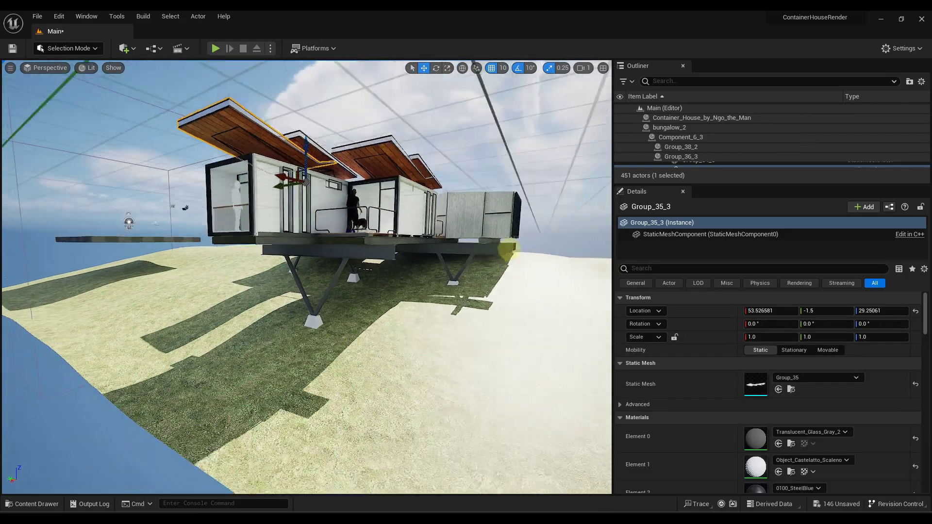
pyautogui.moveTo(297, 238); pyautogui.dragTo(357, 209)
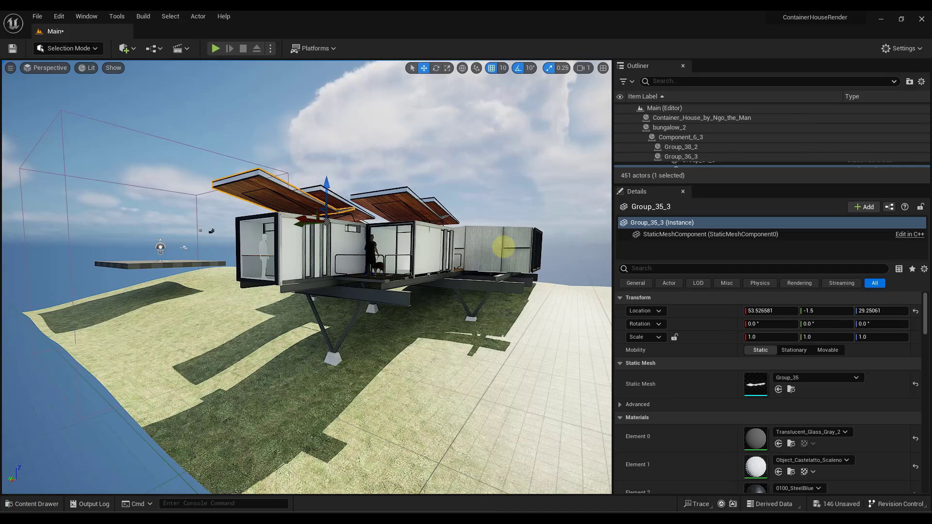